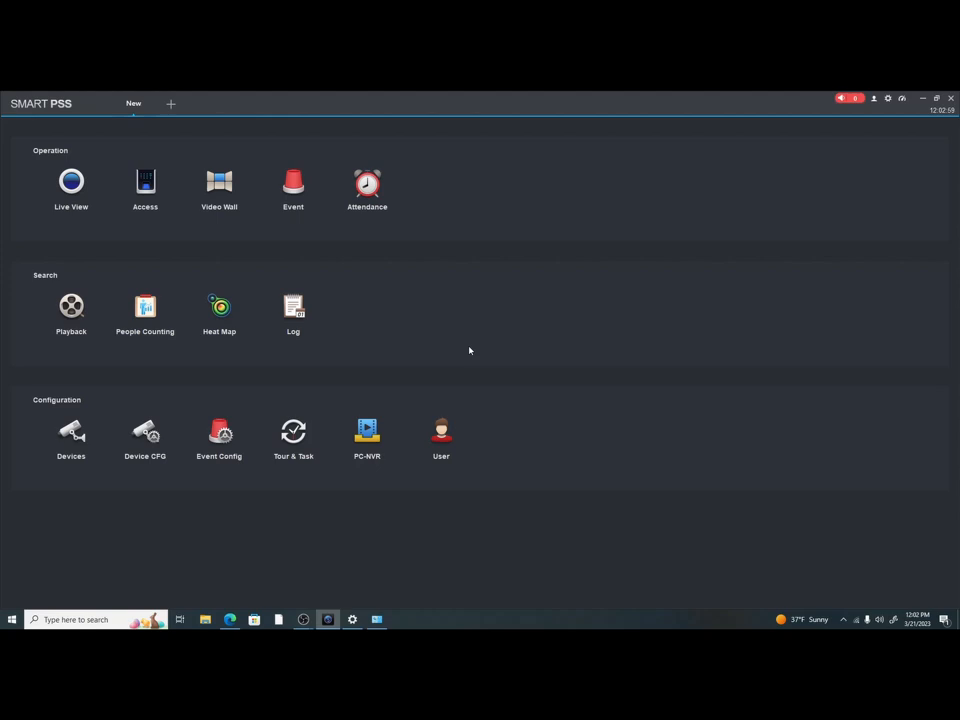
{"action": "mouse_move", "coordinate": [400, 343]}
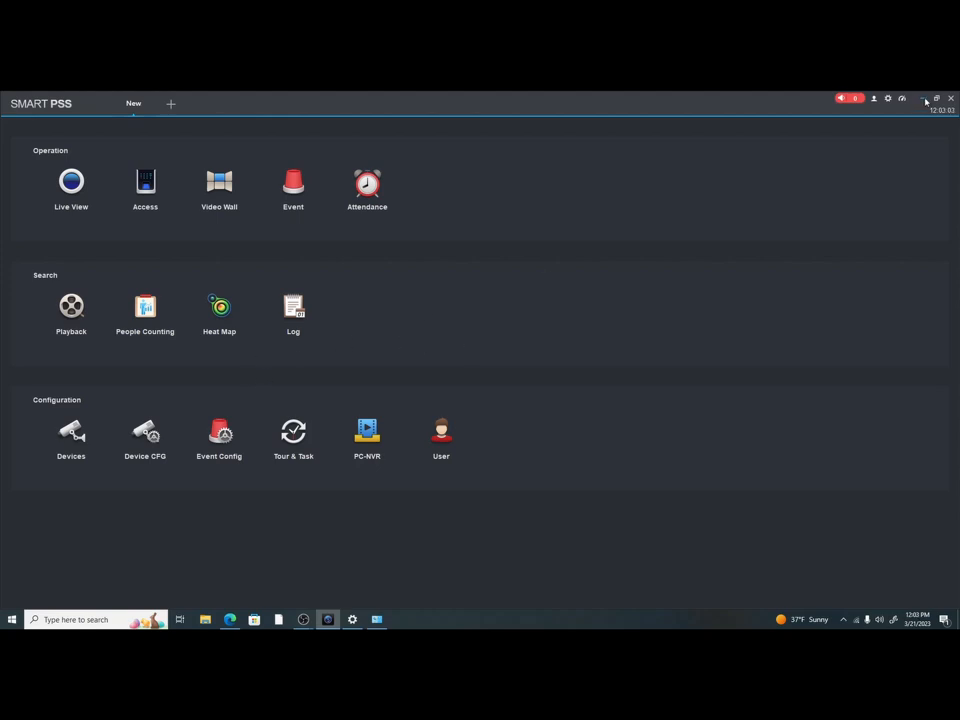
Show the desktop, then open the Devices list showing the online 'demo' IPC.
{"action": "left_click", "coordinate": [925, 98]}
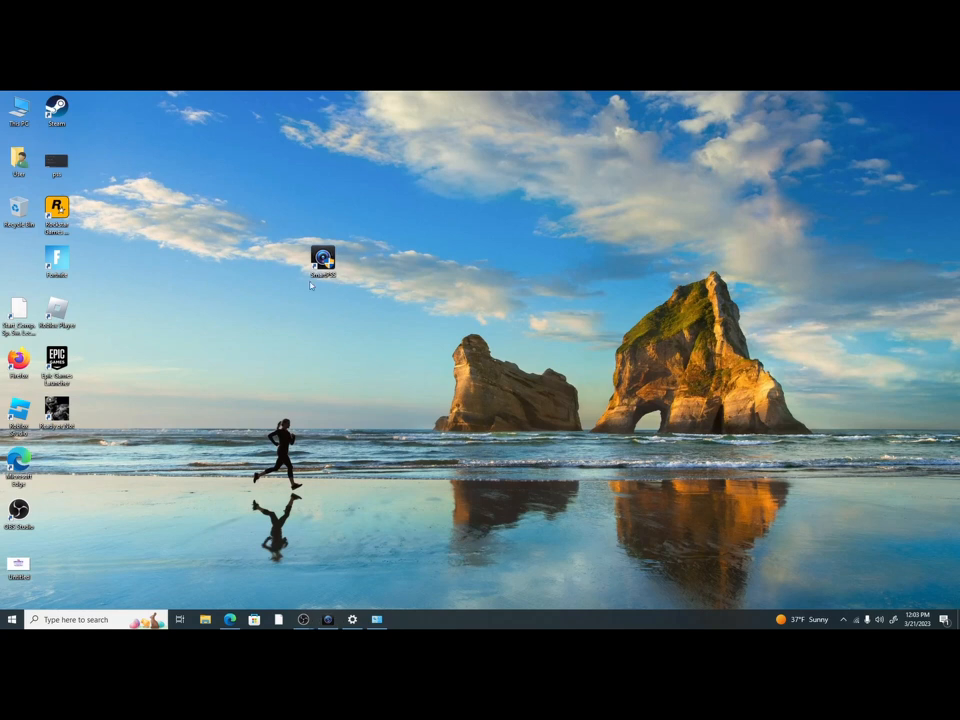
{"action": "mouse_move", "coordinate": [328, 284]}
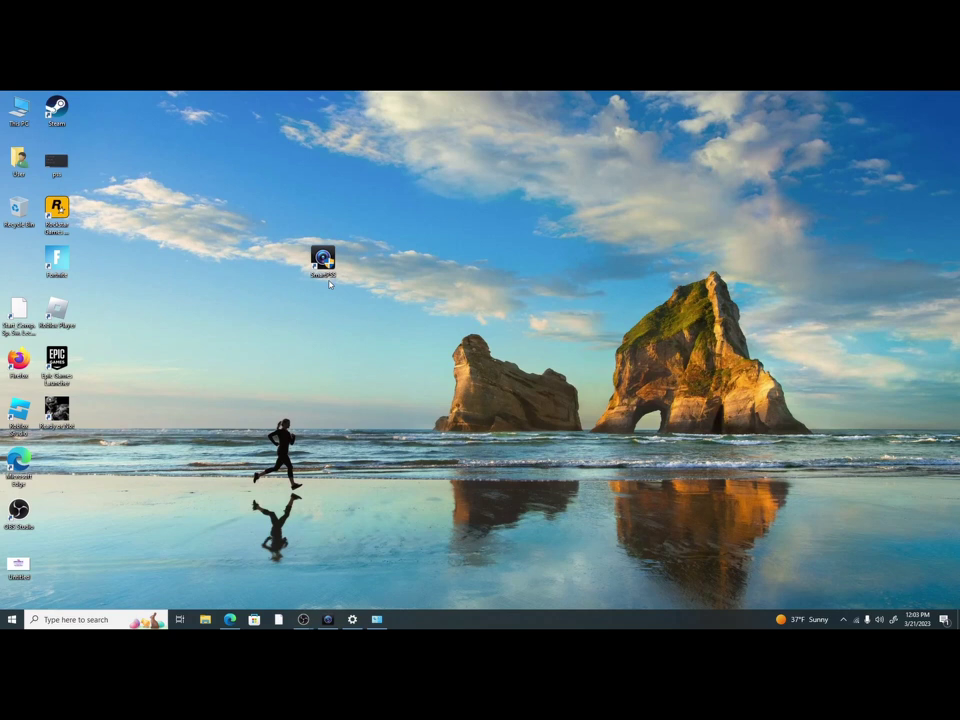
{"action": "mouse_move", "coordinate": [375, 265]}
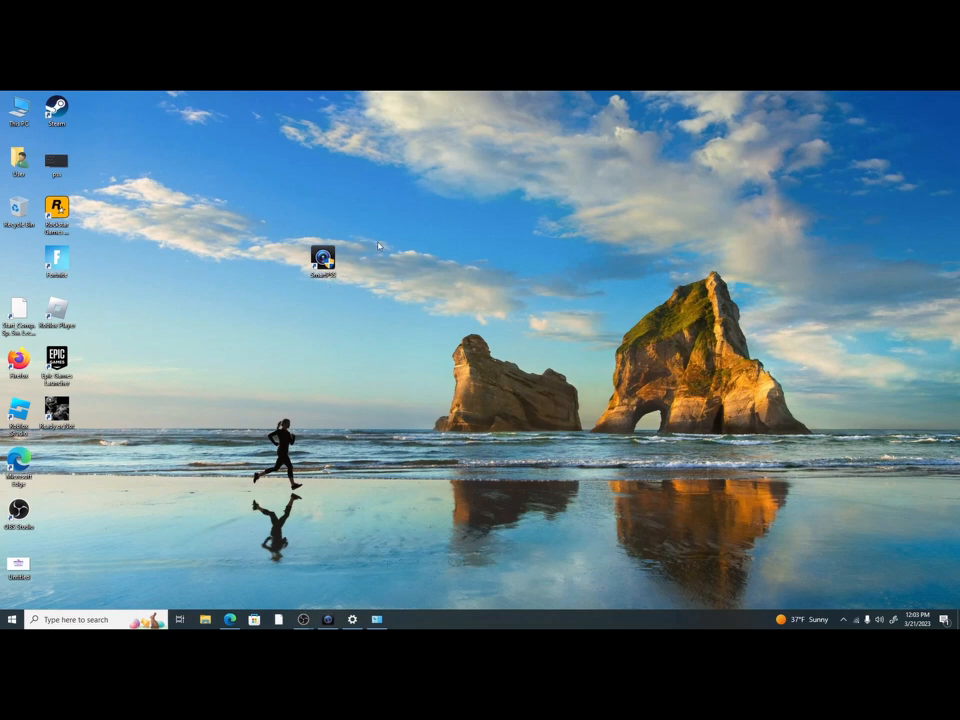
{"action": "mouse_move", "coordinate": [335, 313]}
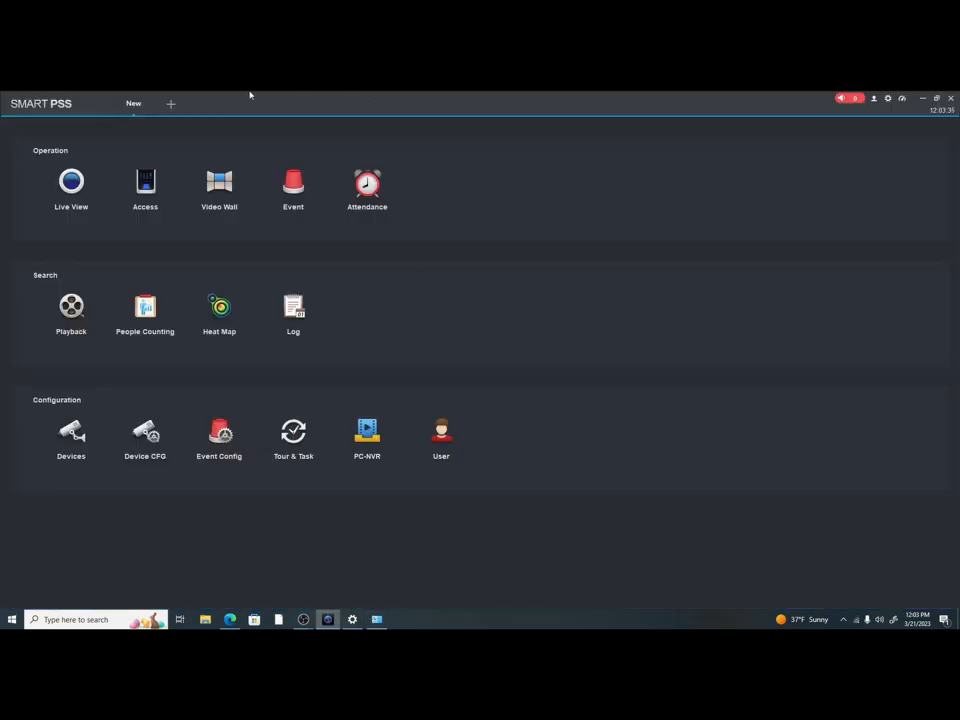
{"action": "mouse_move", "coordinate": [281, 382]}
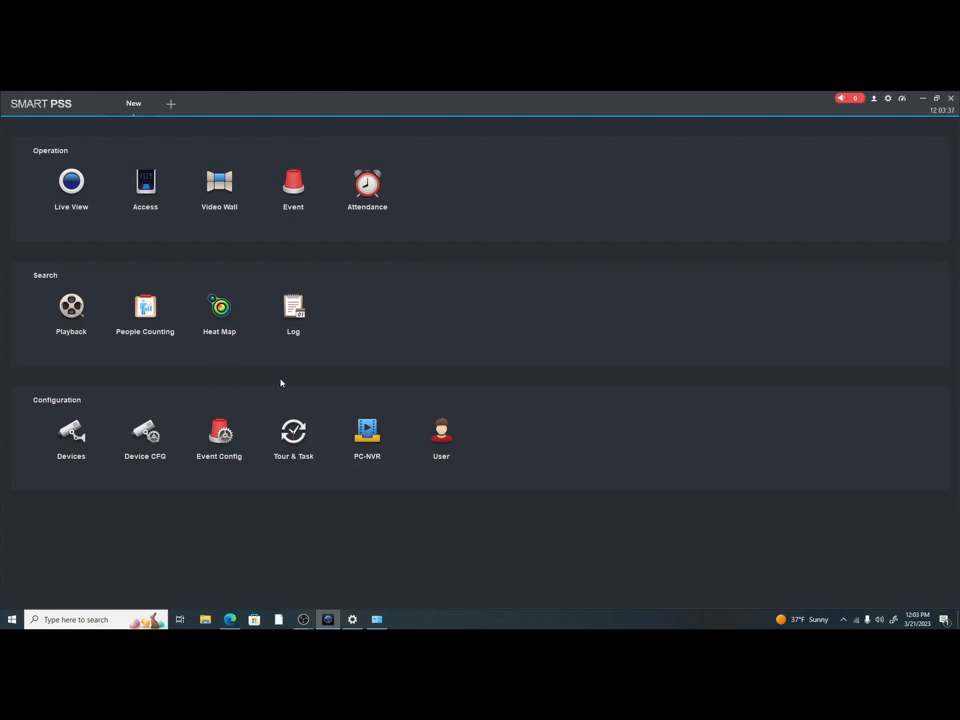
{"action": "mouse_move", "coordinate": [71, 470]}
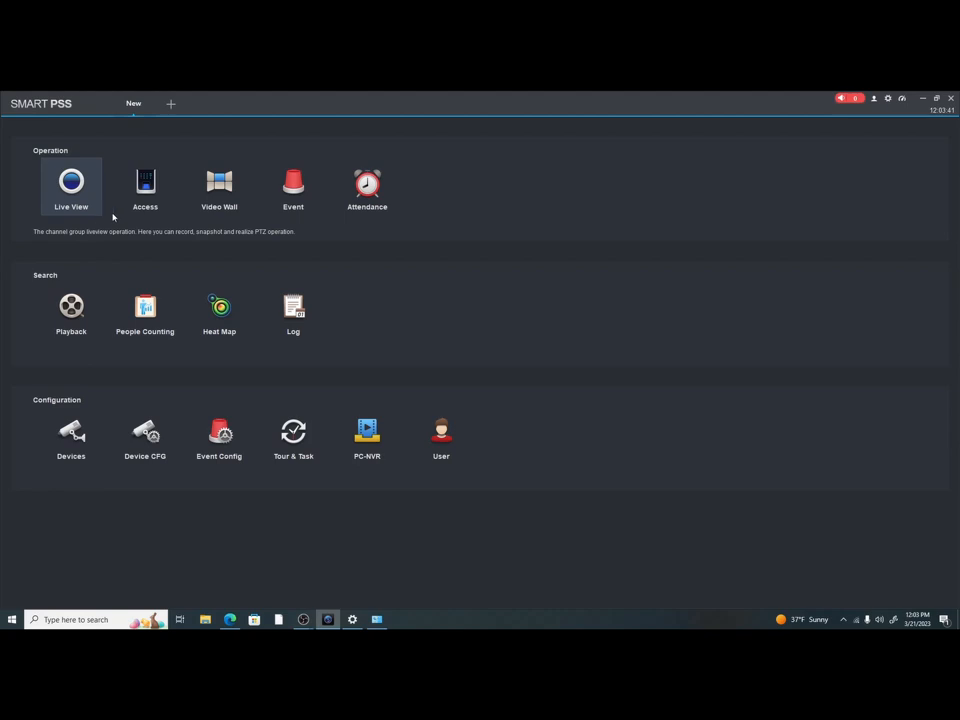
{"action": "mouse_move", "coordinate": [87, 147]}
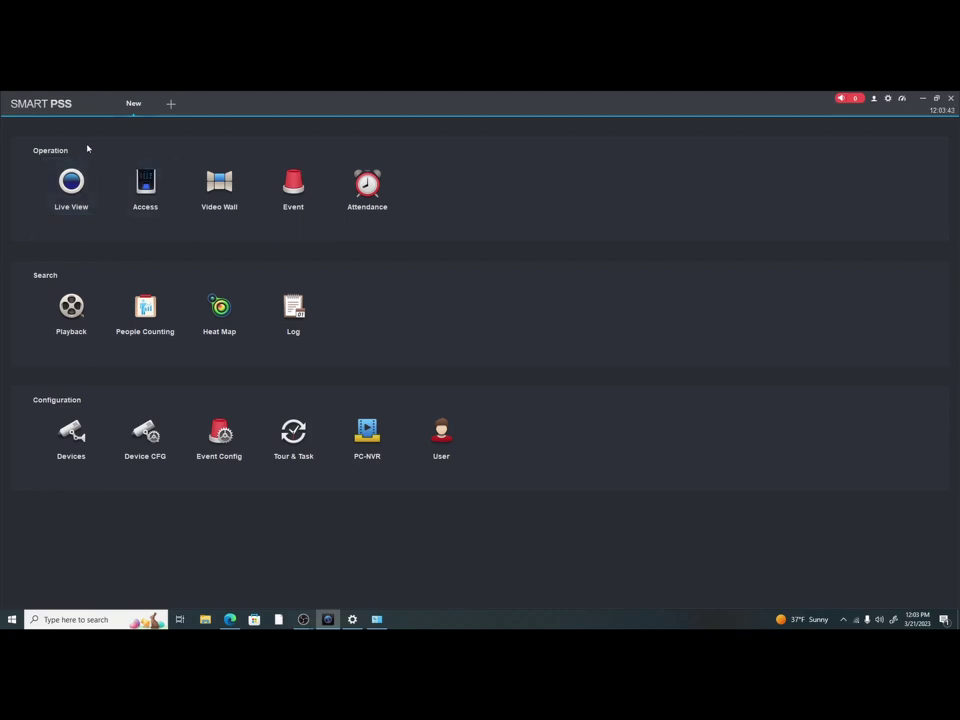
{"action": "mouse_move", "coordinate": [71, 186]}
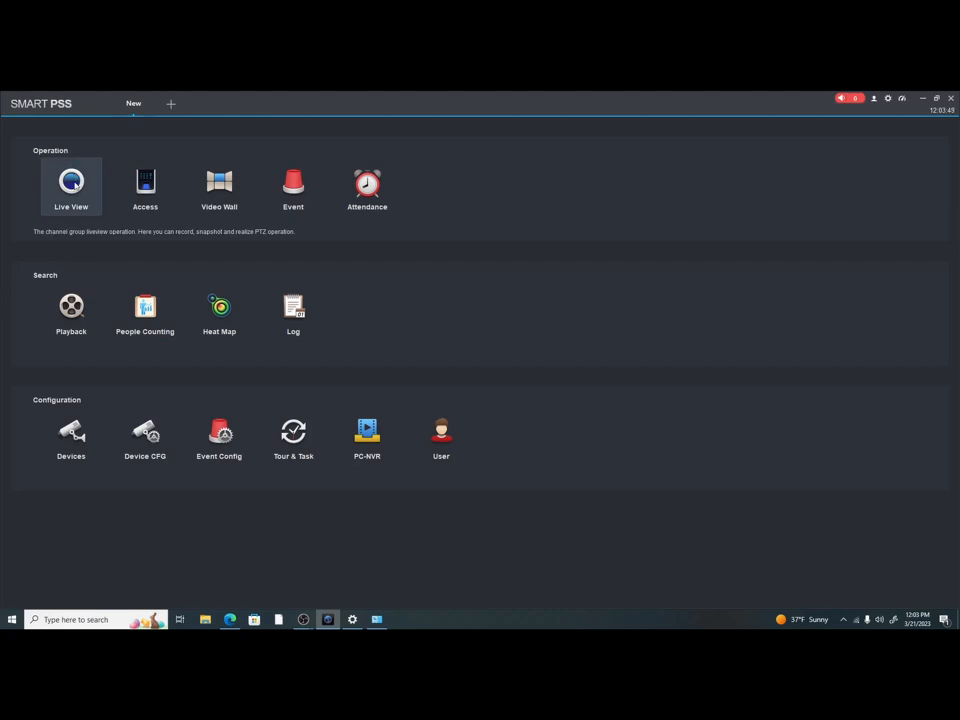
{"action": "mouse_move", "coordinate": [96, 399]}
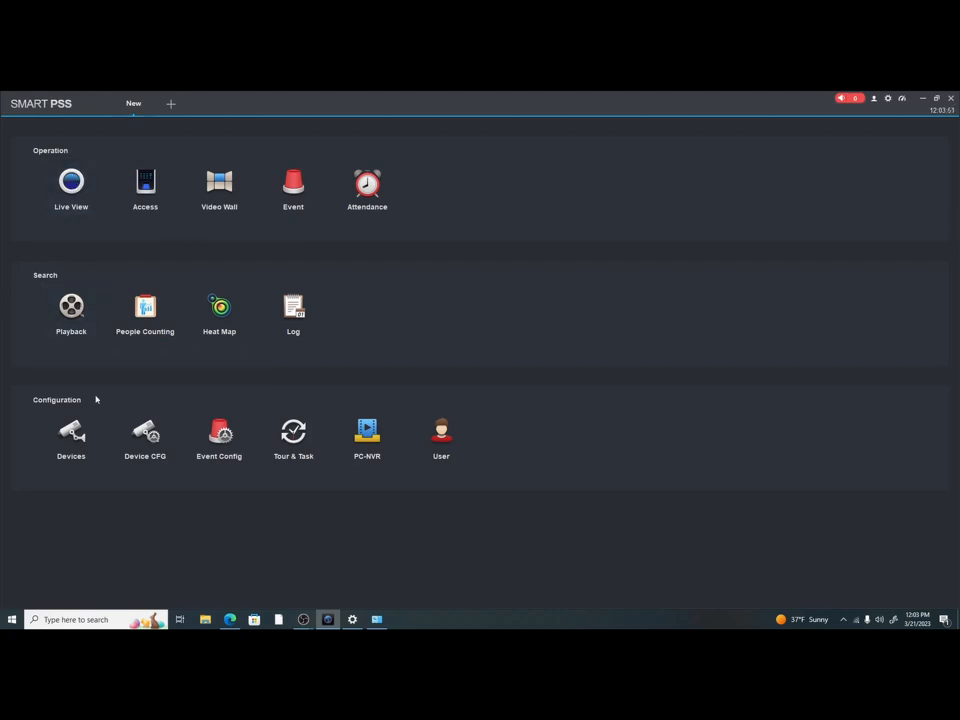
{"action": "mouse_move", "coordinate": [71, 435]}
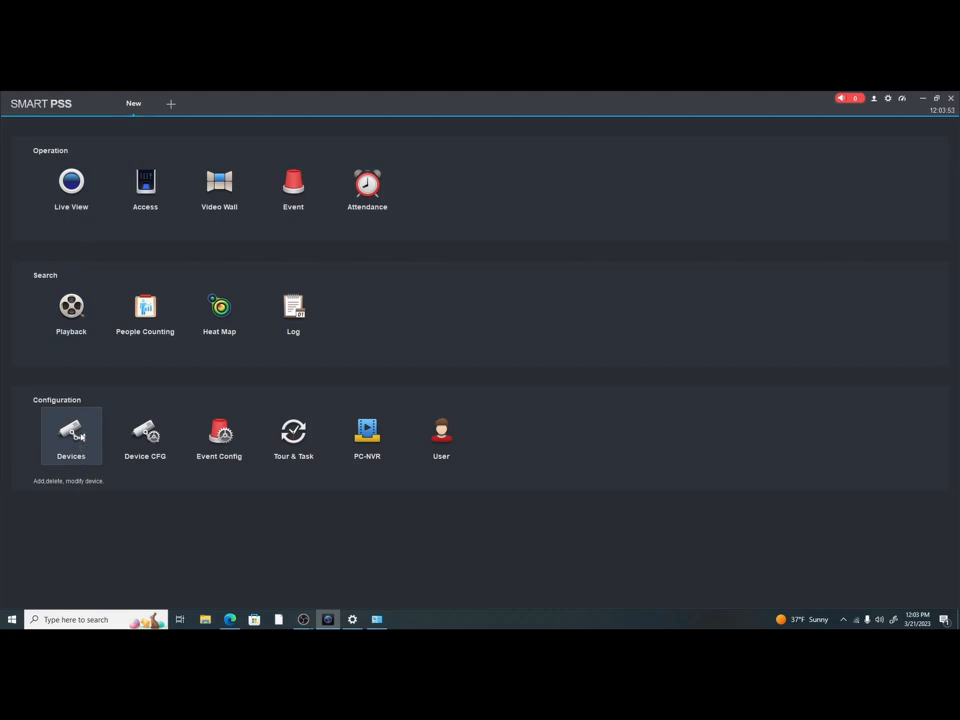
{"action": "left_click", "coordinate": [70, 435]}
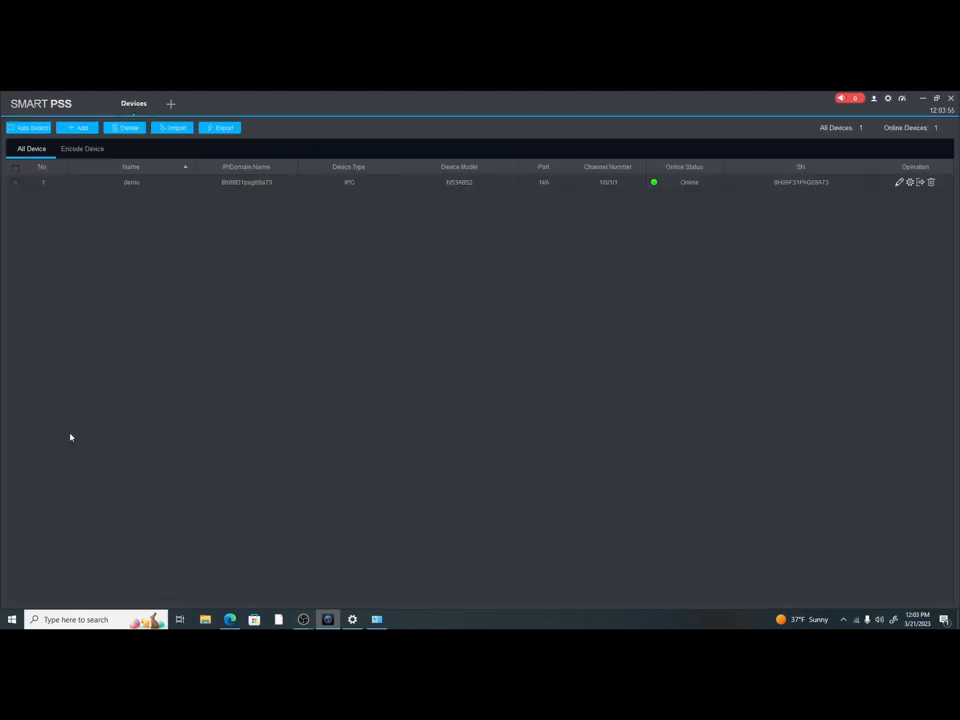
{"action": "mouse_move", "coordinate": [262, 397]}
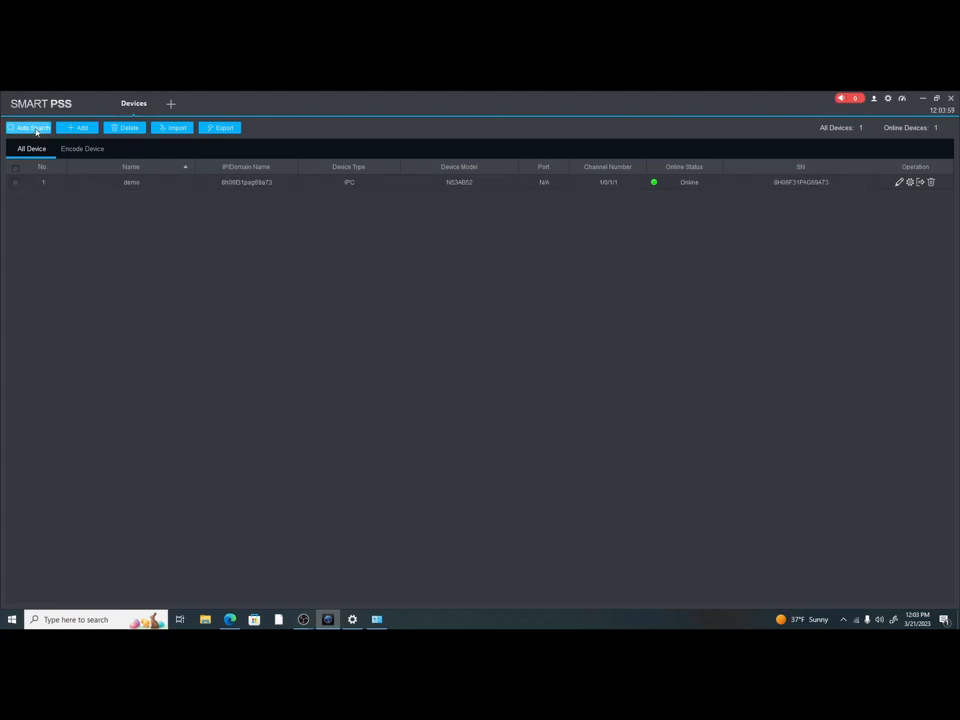
Auto Search the 192.168.0.0–255 range and select the found camera at 192.168.0.21.
{"action": "left_click", "coordinate": [29, 127]}
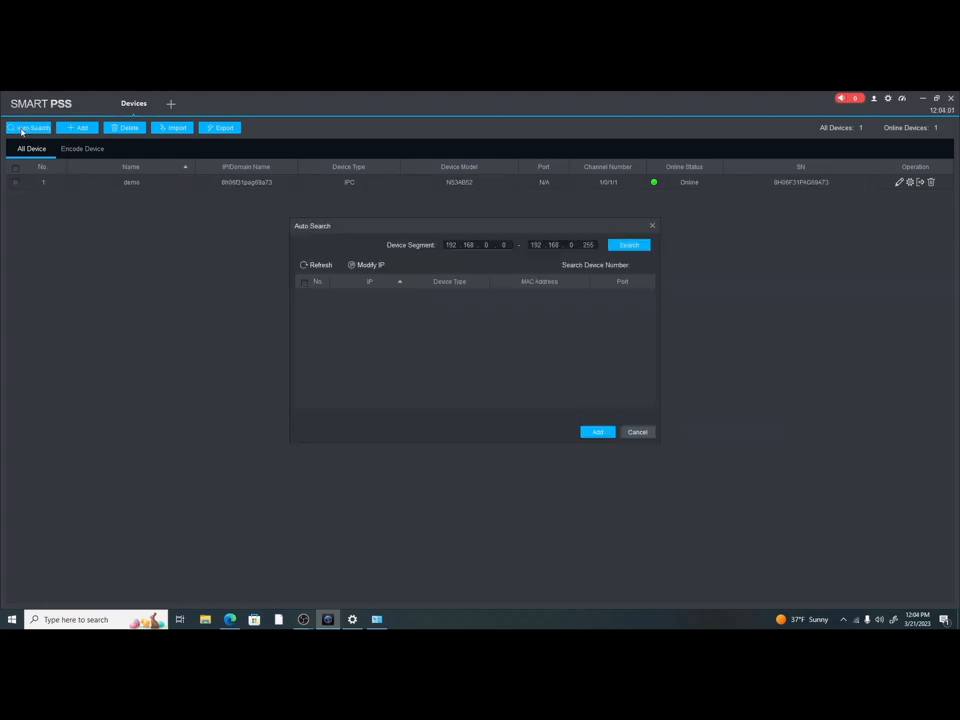
{"action": "left_click", "coordinate": [637, 431]}
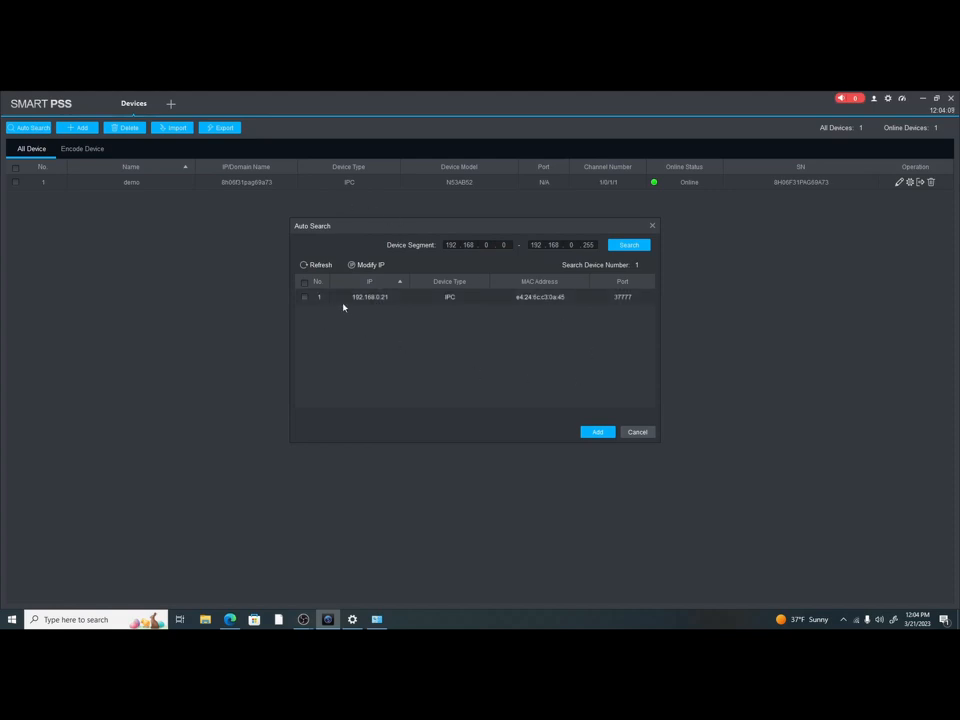
{"action": "mouse_move", "coordinate": [461, 307]}
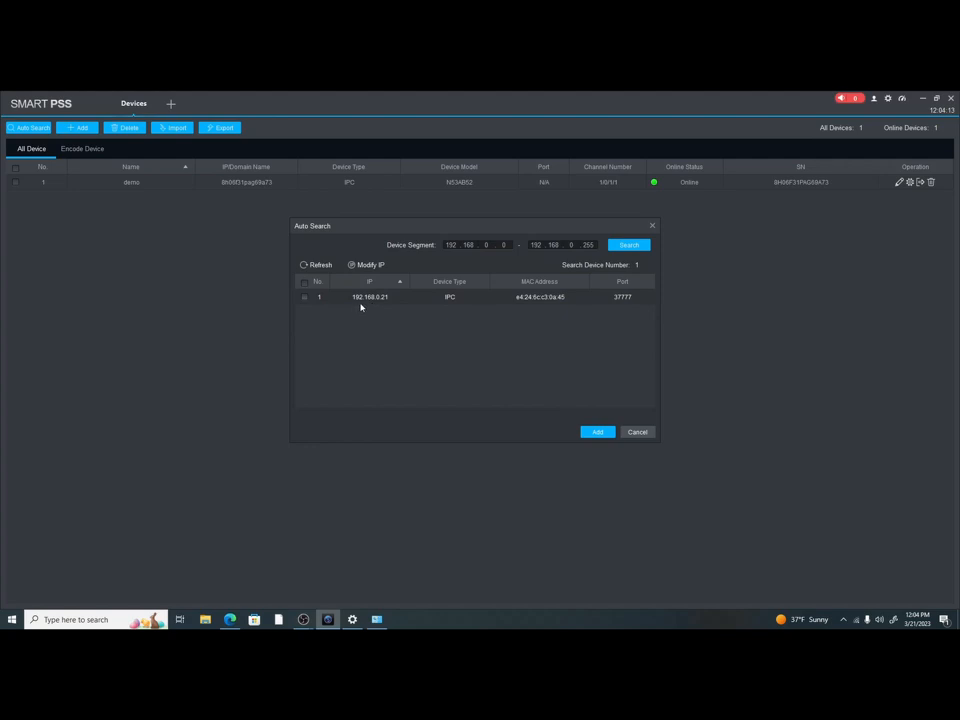
{"action": "mouse_move", "coordinate": [378, 305]}
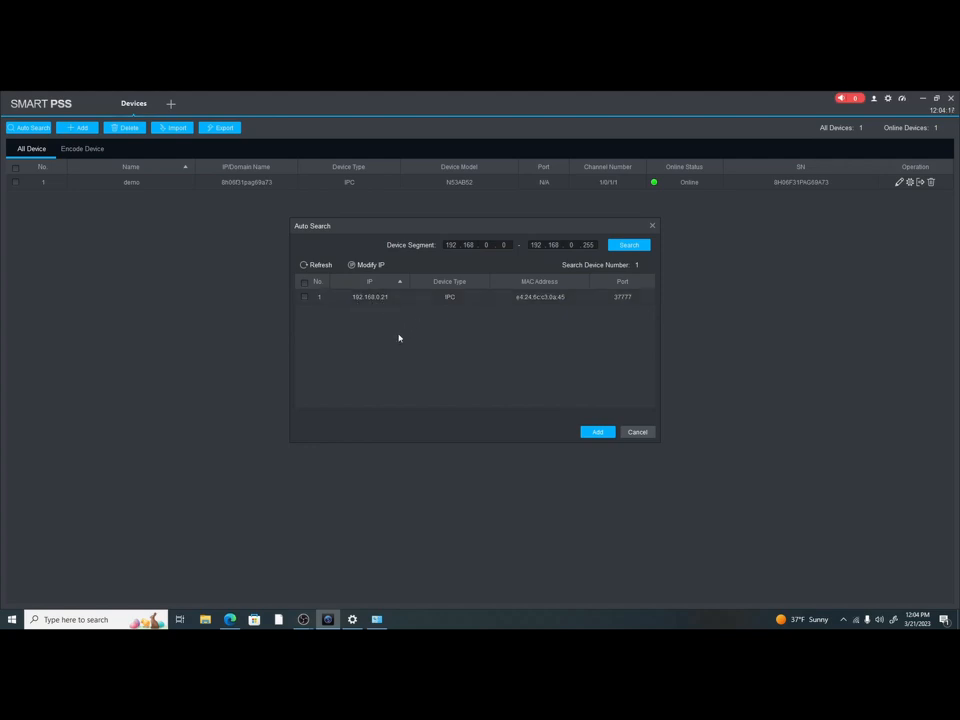
{"action": "mouse_move", "coordinate": [390, 363]}
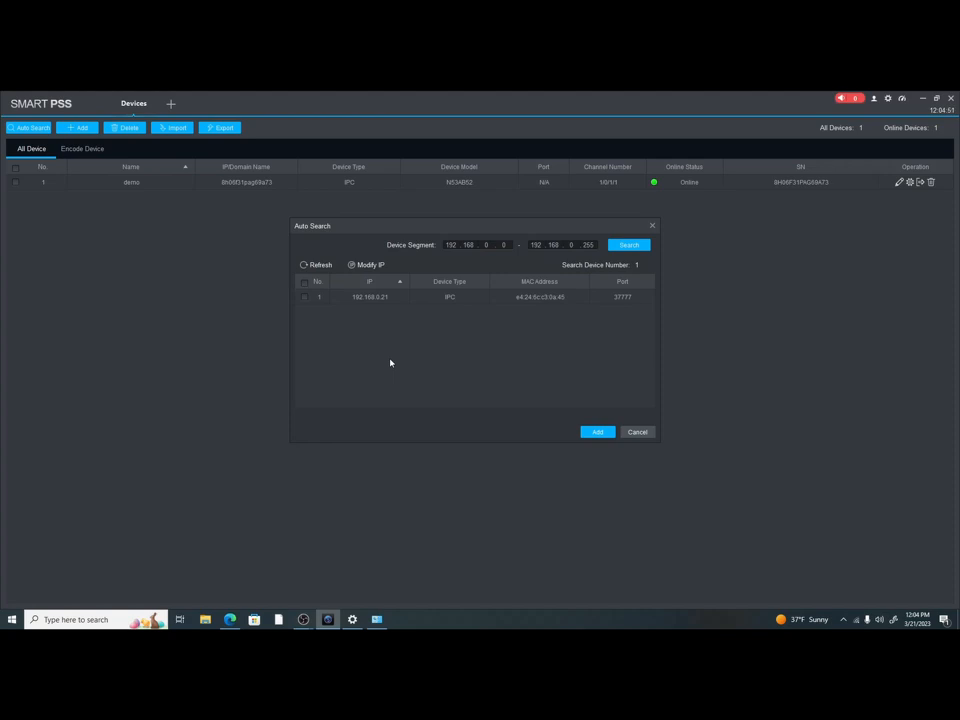
{"action": "mouse_move", "coordinate": [345, 331]}
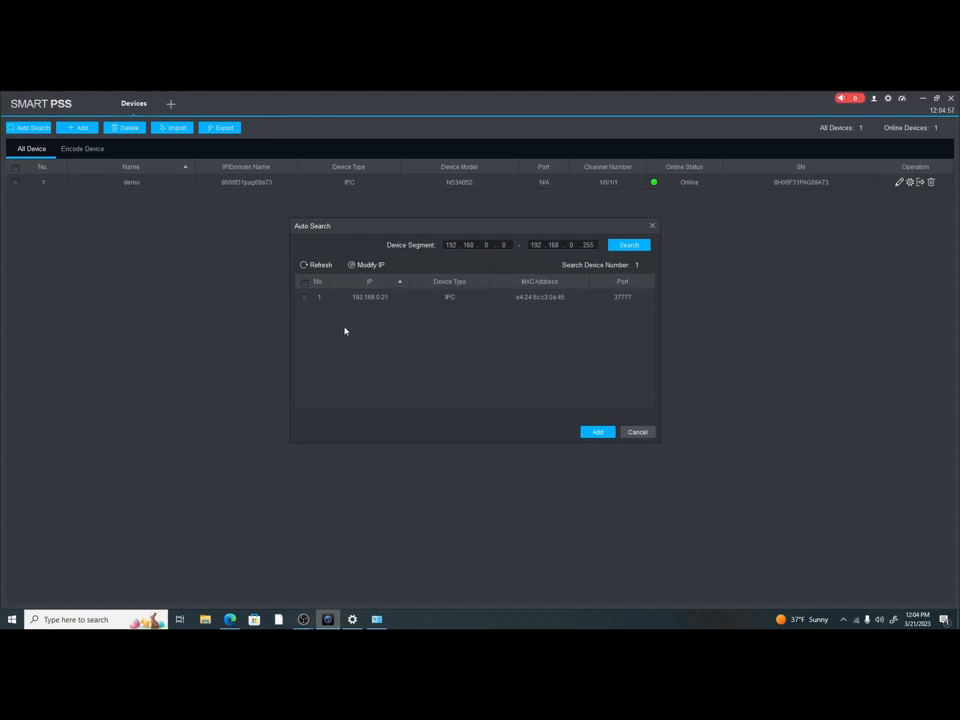
{"action": "mouse_move", "coordinate": [358, 321]}
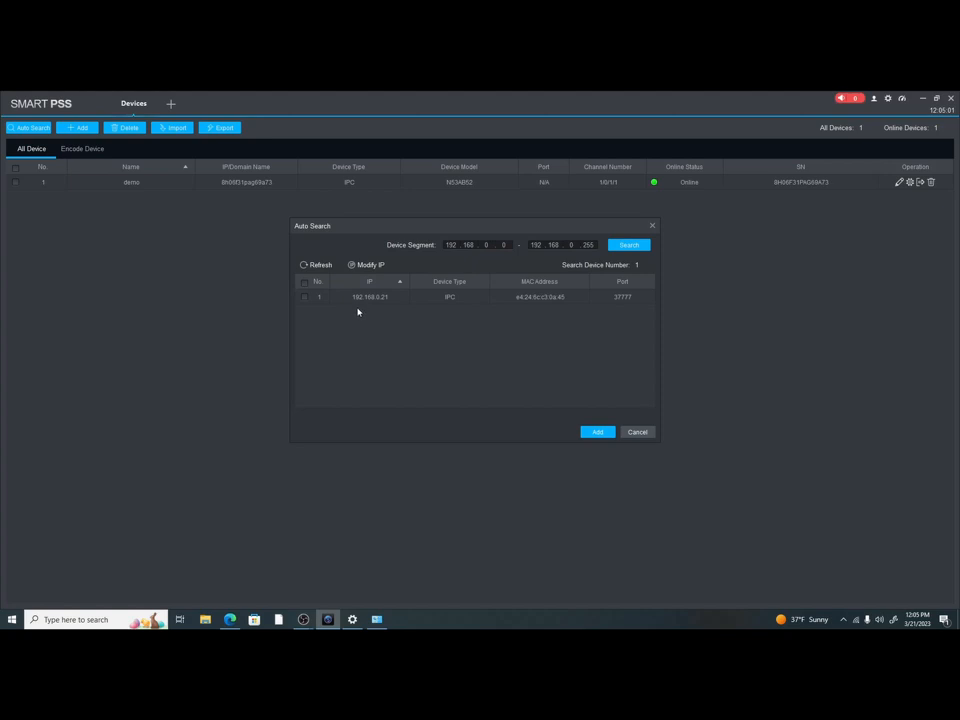
{"action": "mouse_move", "coordinate": [394, 311]}
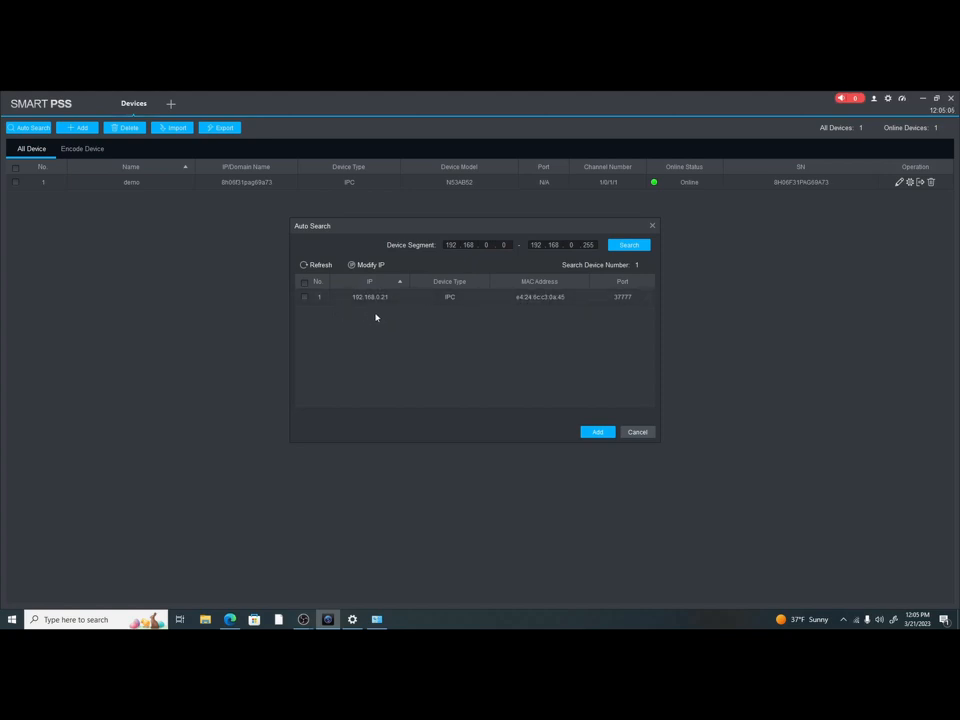
{"action": "mouse_move", "coordinate": [483, 308]}
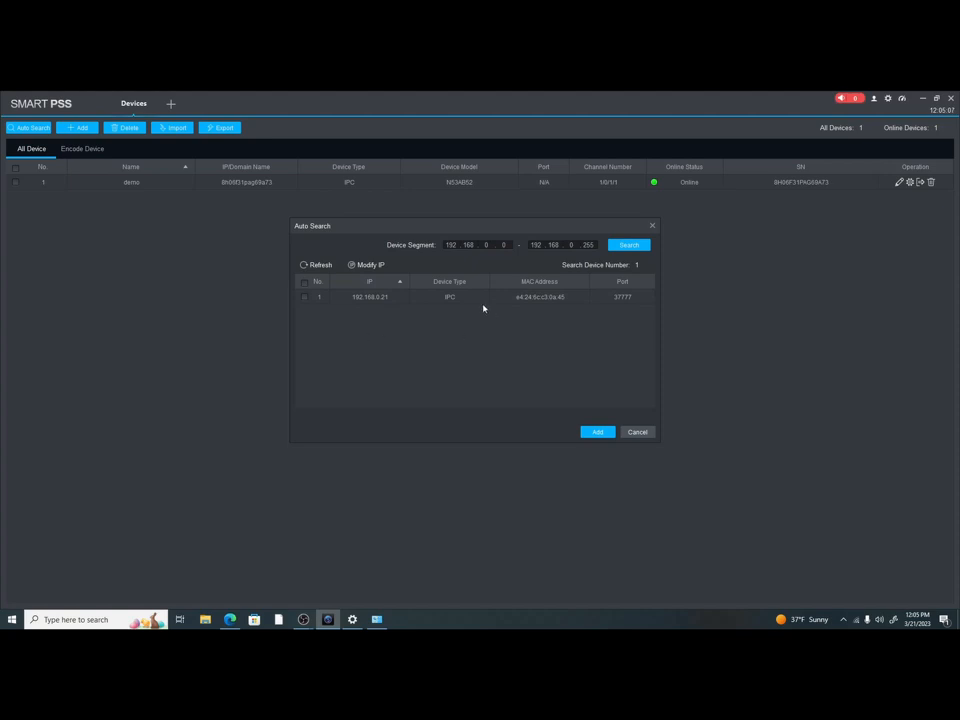
{"action": "mouse_move", "coordinate": [371, 313]}
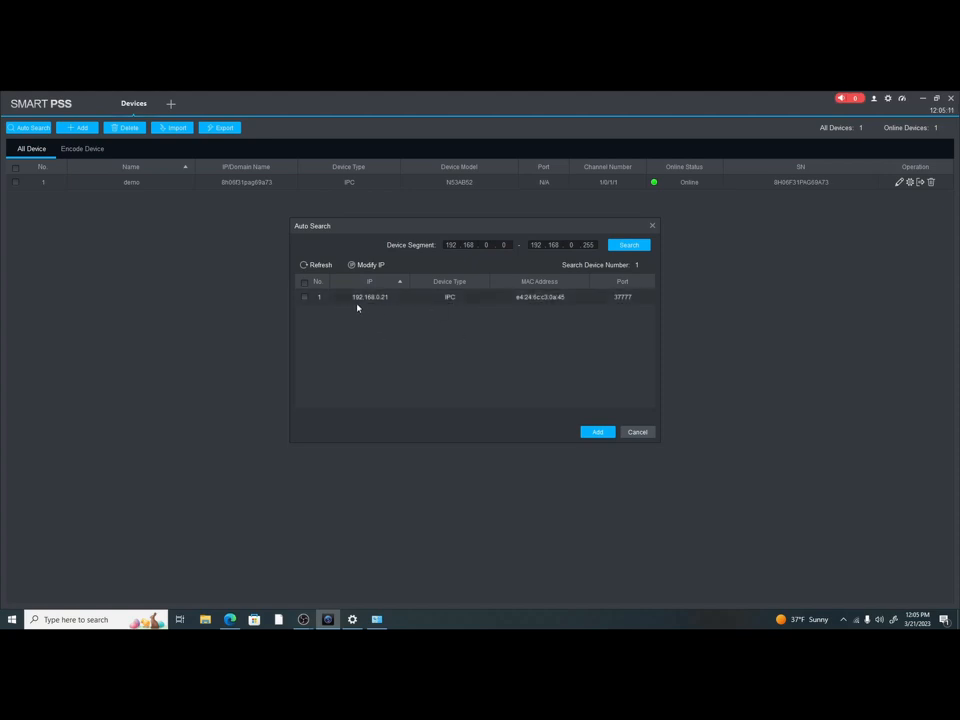
{"action": "double_click", "coordinate": [370, 297]}
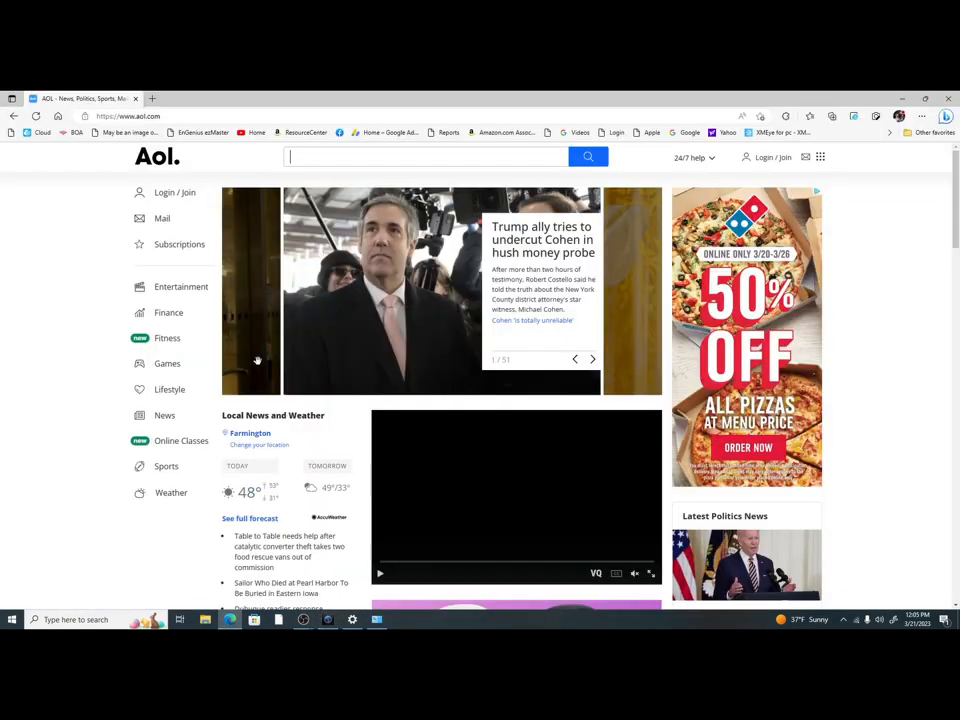
Load 192.168.0.21 in Edge to reach the camera's Country/Region Setting page.
{"action": "left_click", "coordinate": [125, 116]}
{"action": "type", "text": "192.168.0.21"}
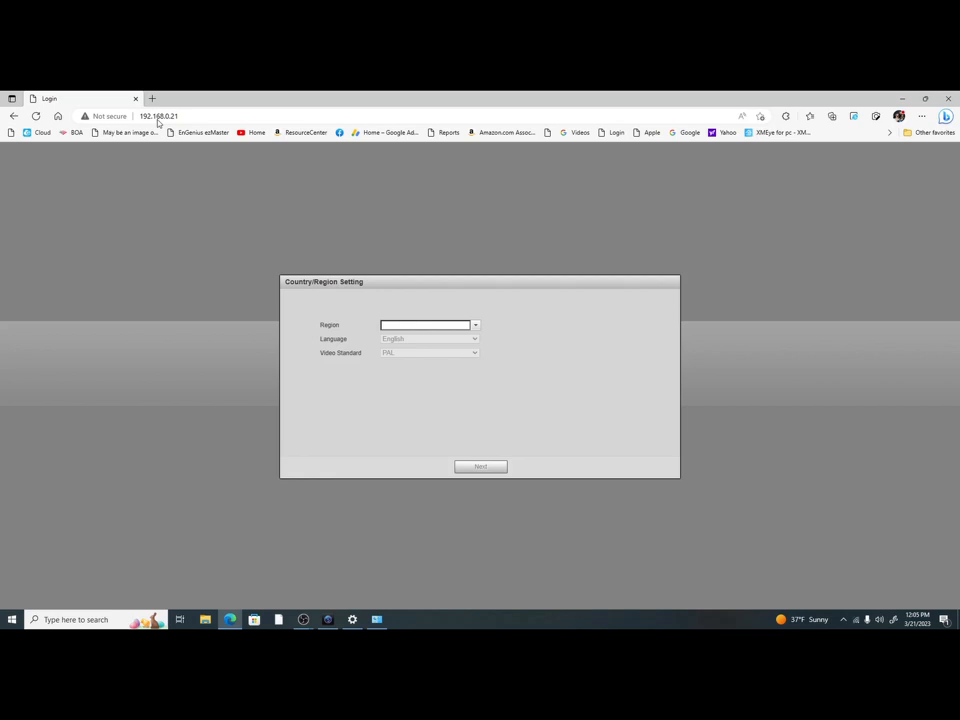
{"action": "mouse_move", "coordinate": [3, 185]}
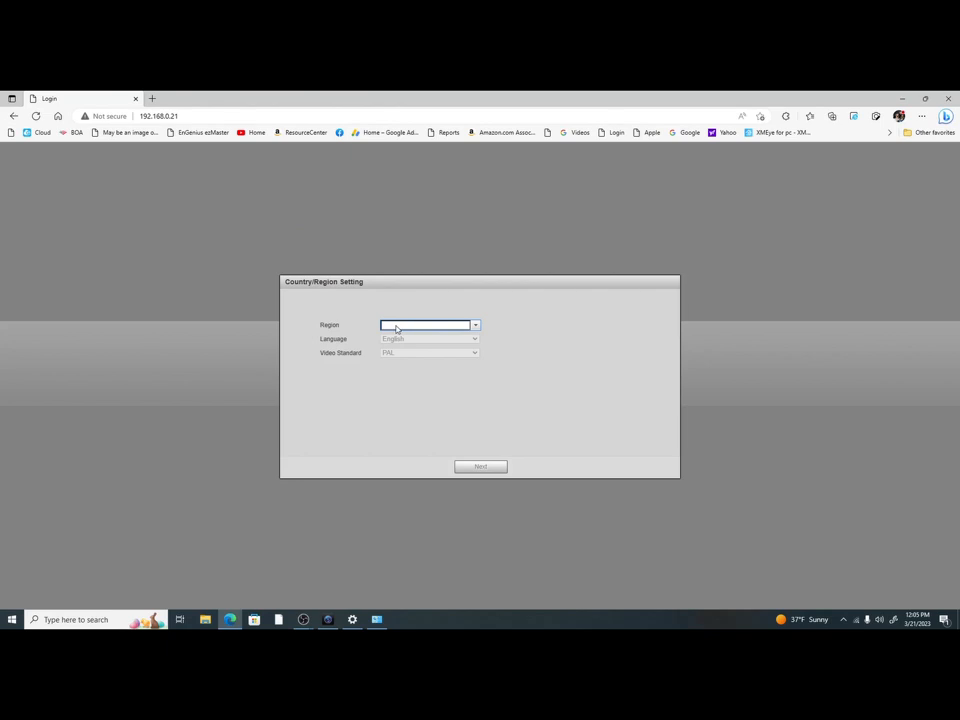
Confirm region United States, language English, video standard NTSC, then continue.
{"action": "left_click", "coordinate": [475, 324]}
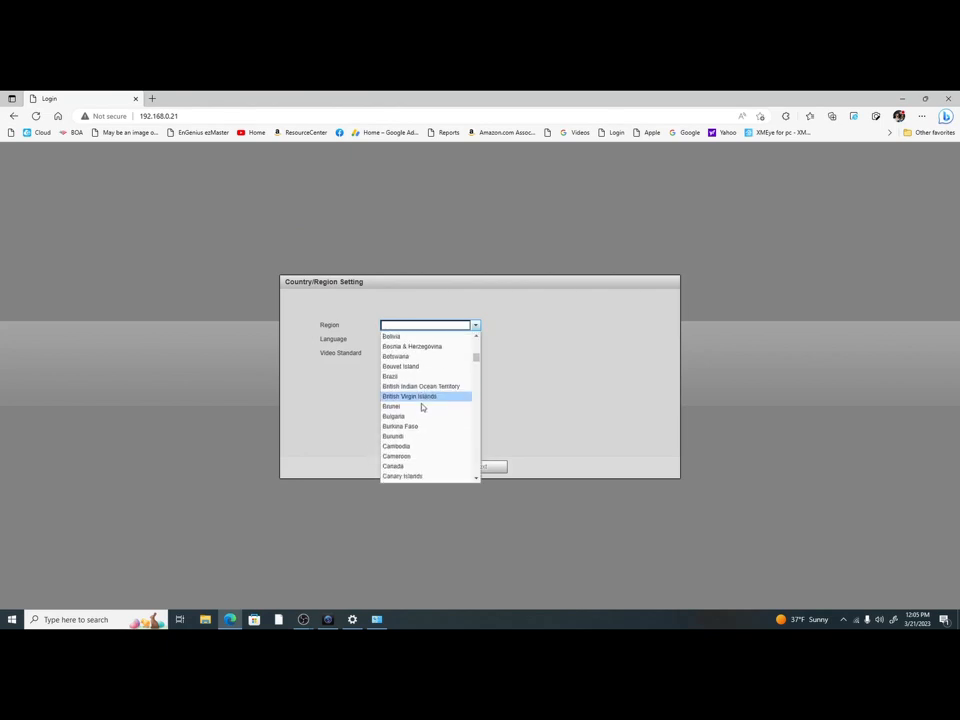
{"action": "scroll", "scroll_direction": "down", "scroll_amount": 3}
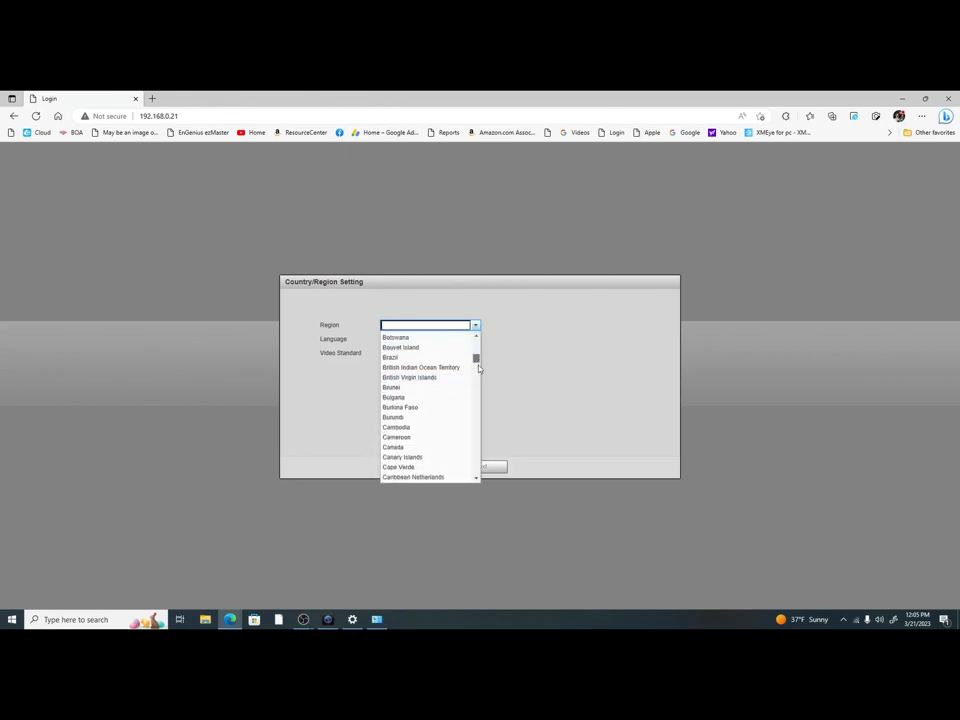
{"action": "scroll", "scroll_direction": "down", "scroll_amount": 3}
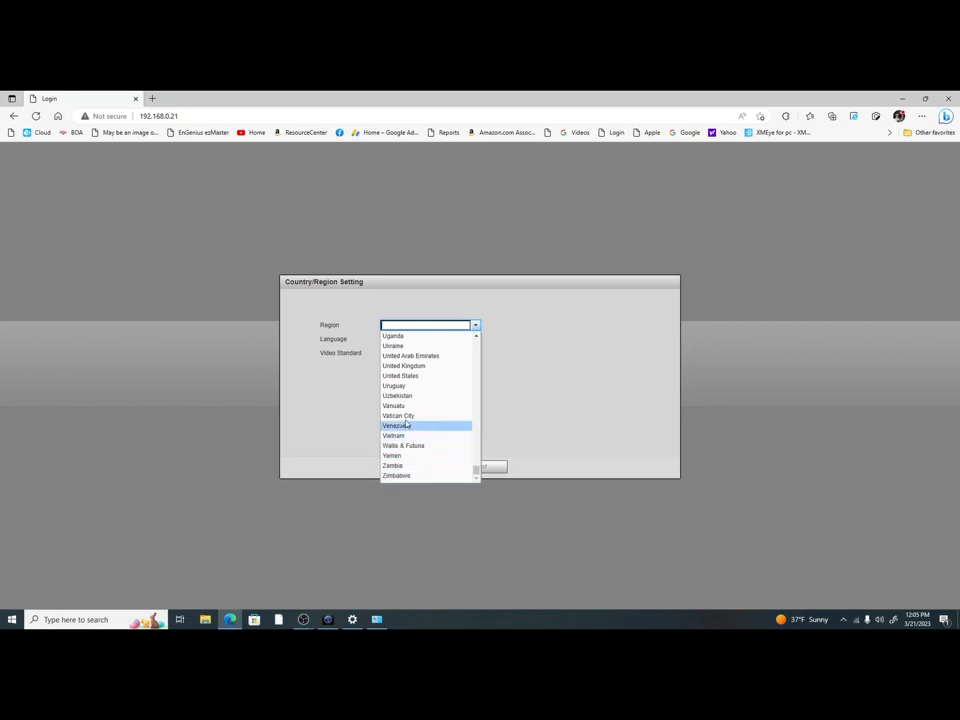
{"action": "left_click", "coordinate": [400, 375]}
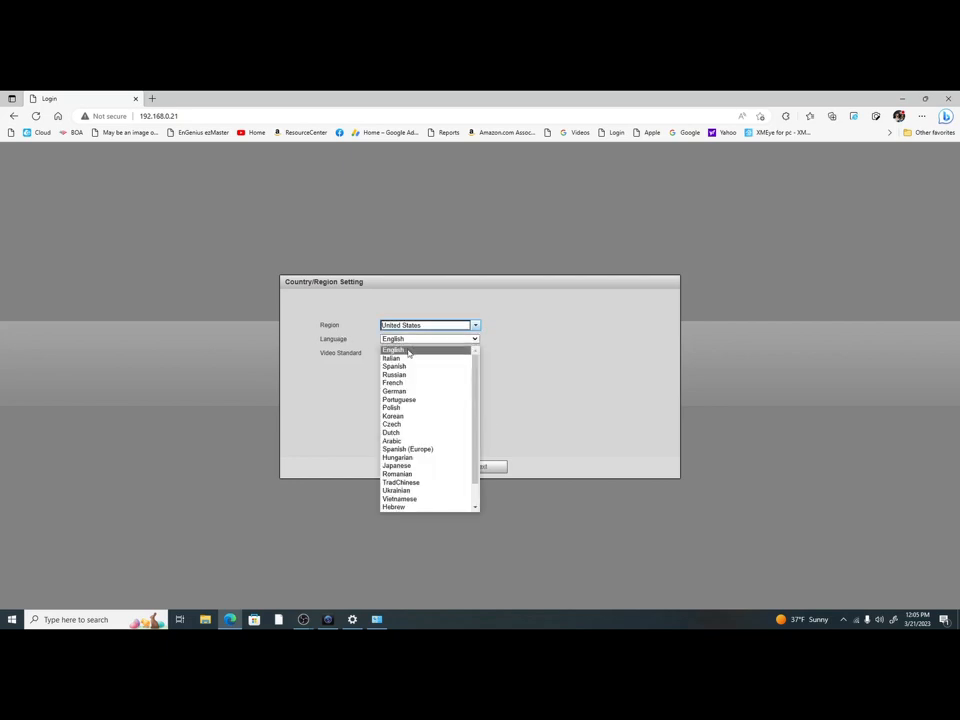
{"action": "left_click", "coordinate": [392, 349]}
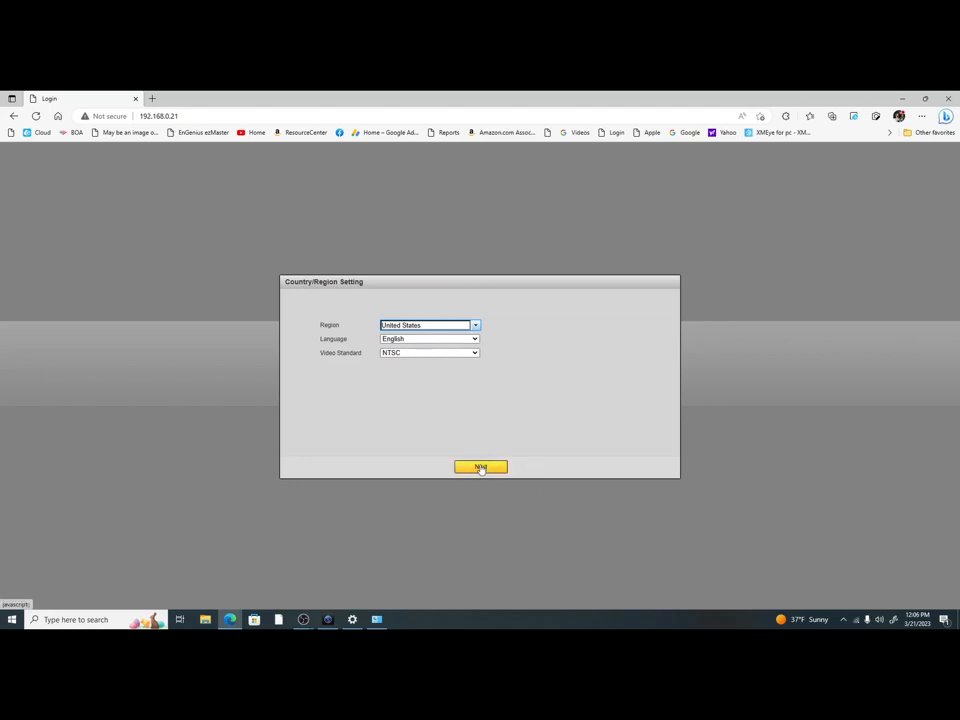
{"action": "left_click", "coordinate": [480, 467]}
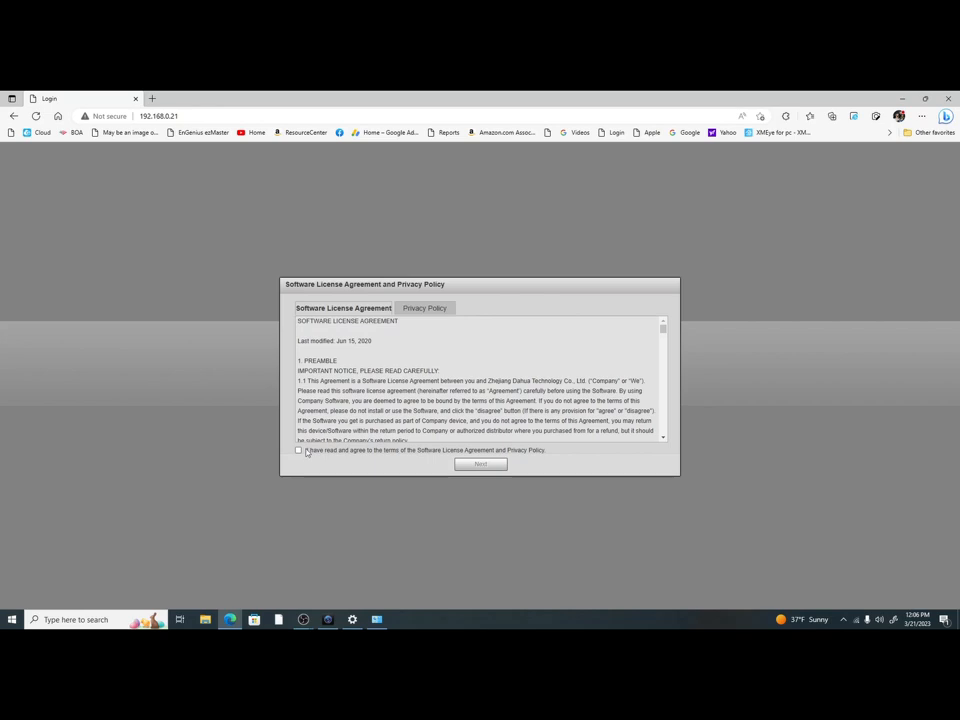
Agree to the license, choose (UTC-05:00) Eastern Time, sync with the PC, and continue.
{"action": "left_click", "coordinate": [480, 463]}
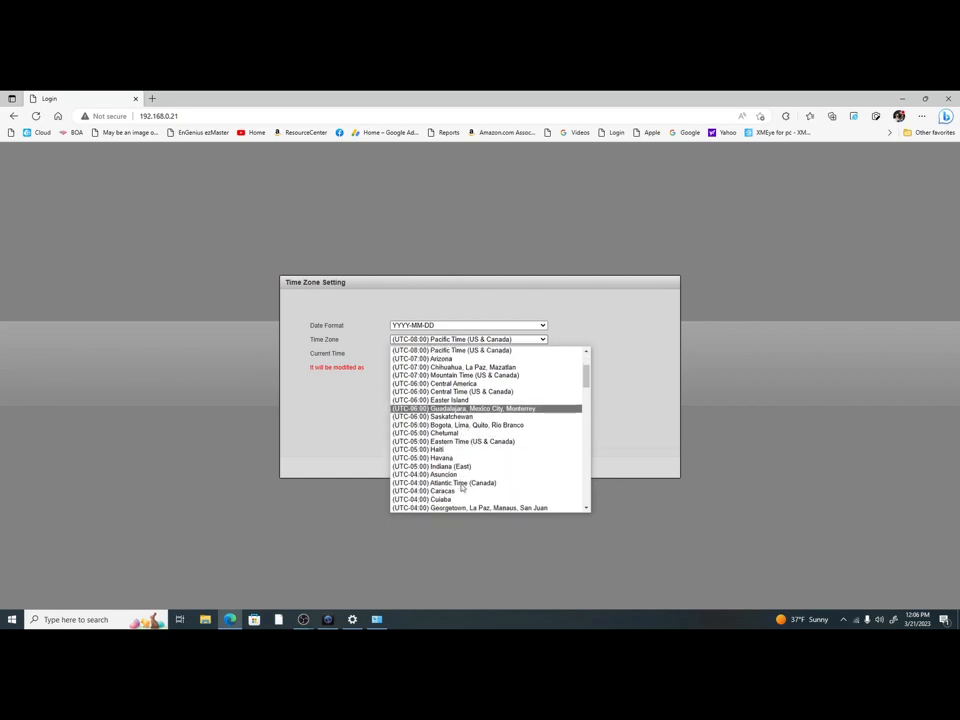
{"action": "left_click", "coordinate": [453, 441]}
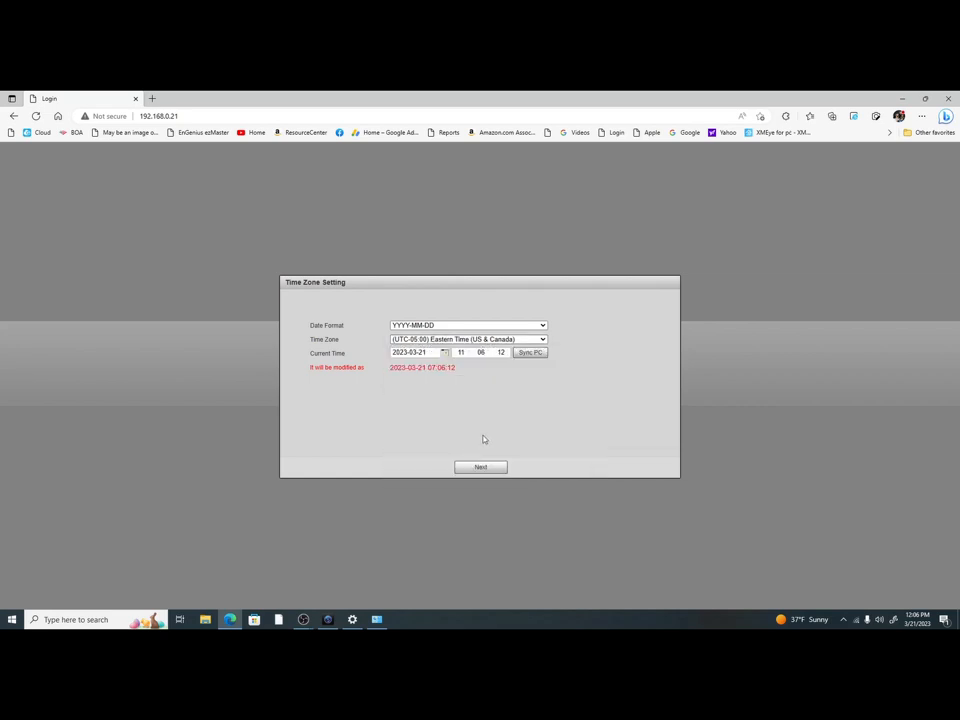
{"action": "left_click", "coordinate": [531, 352]}
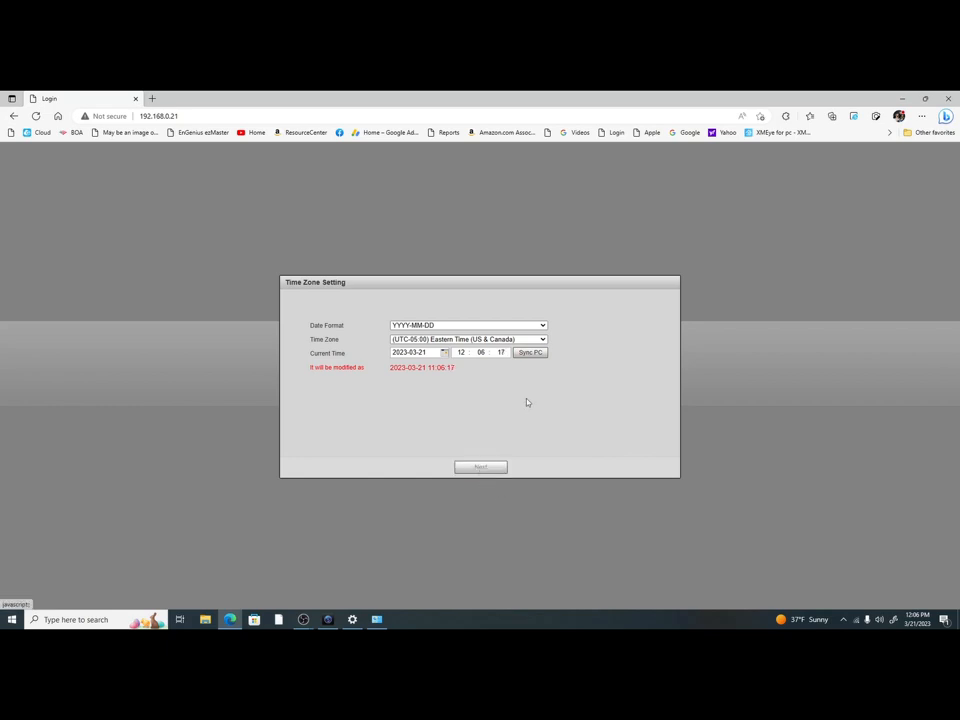
{"action": "left_click", "coordinate": [480, 466]}
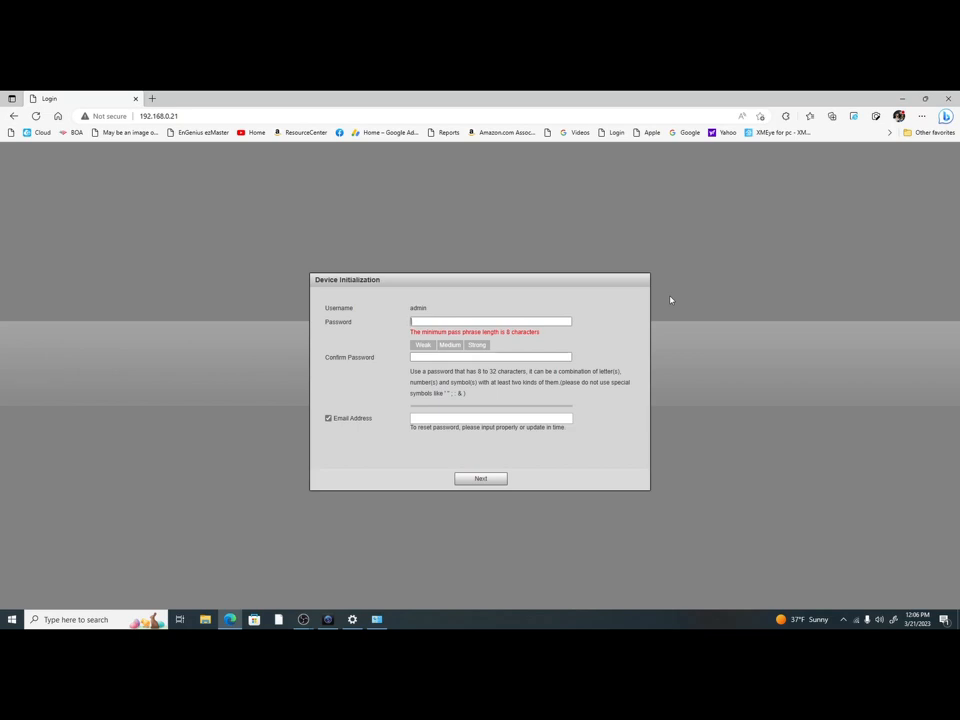
Enter and confirm the admin password, autofill the recovery email, and submit initialization.
{"action": "type", "text": "*"}
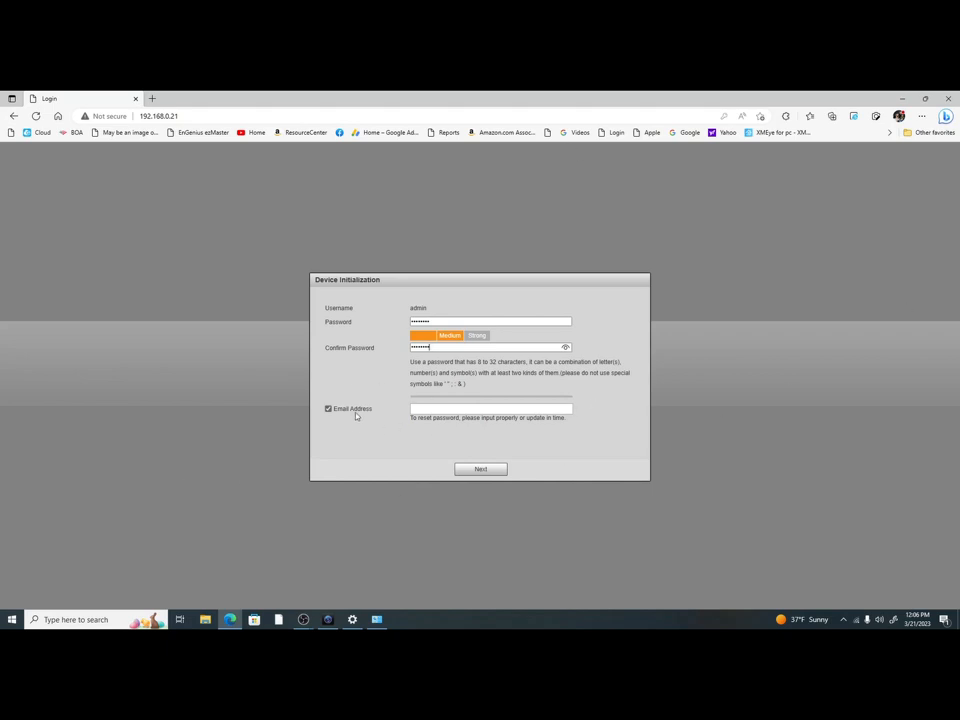
{"action": "left_click", "coordinate": [490, 408]}
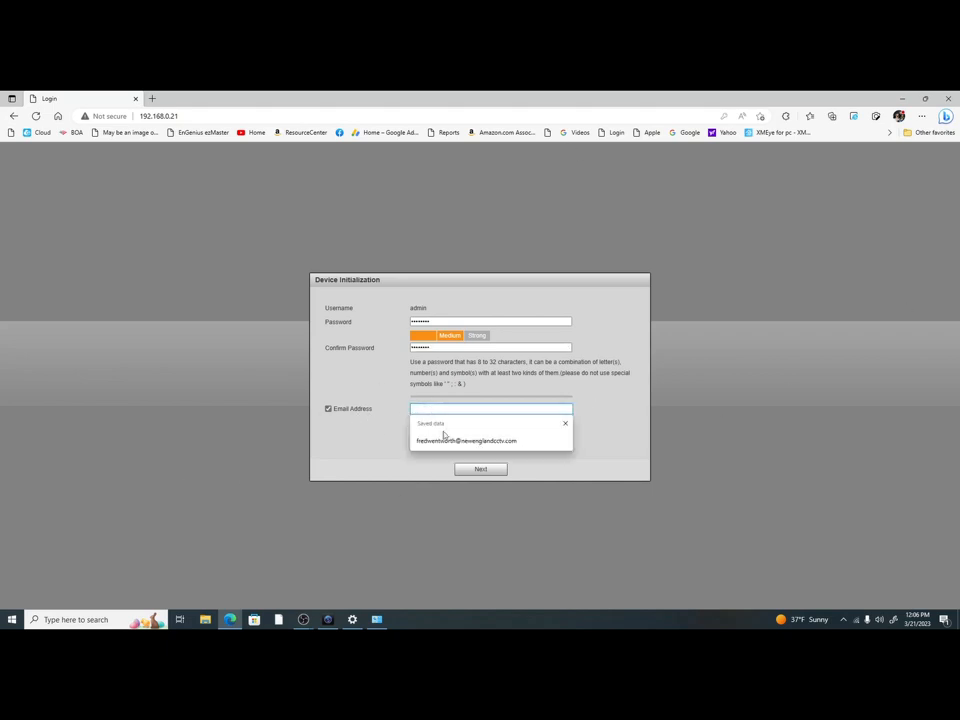
{"action": "left_click", "coordinate": [466, 441]}
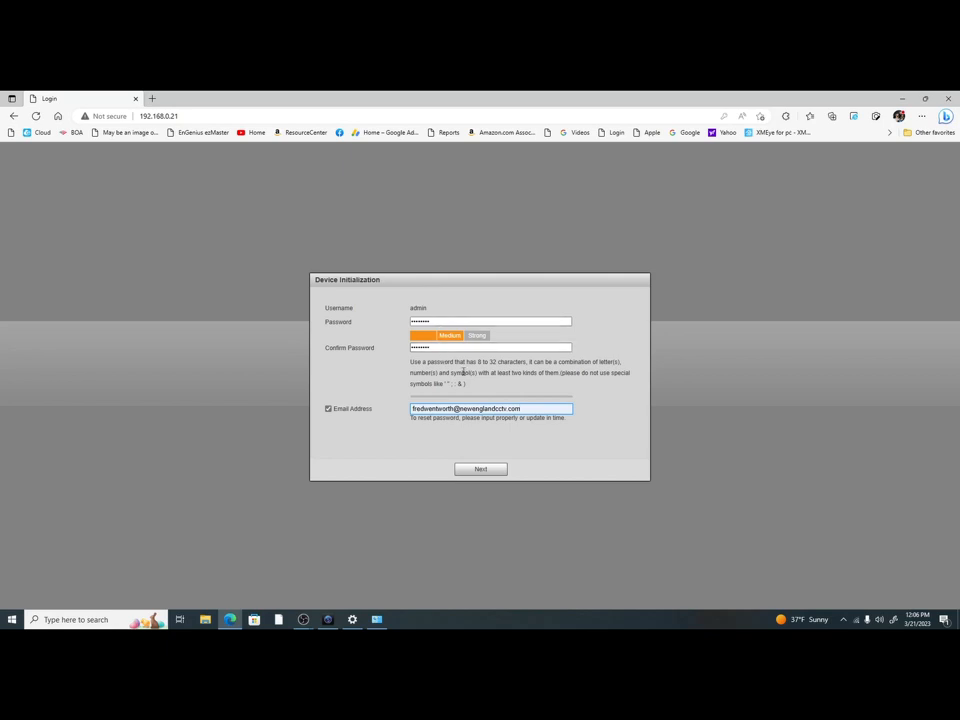
{"action": "mouse_move", "coordinate": [383, 360]}
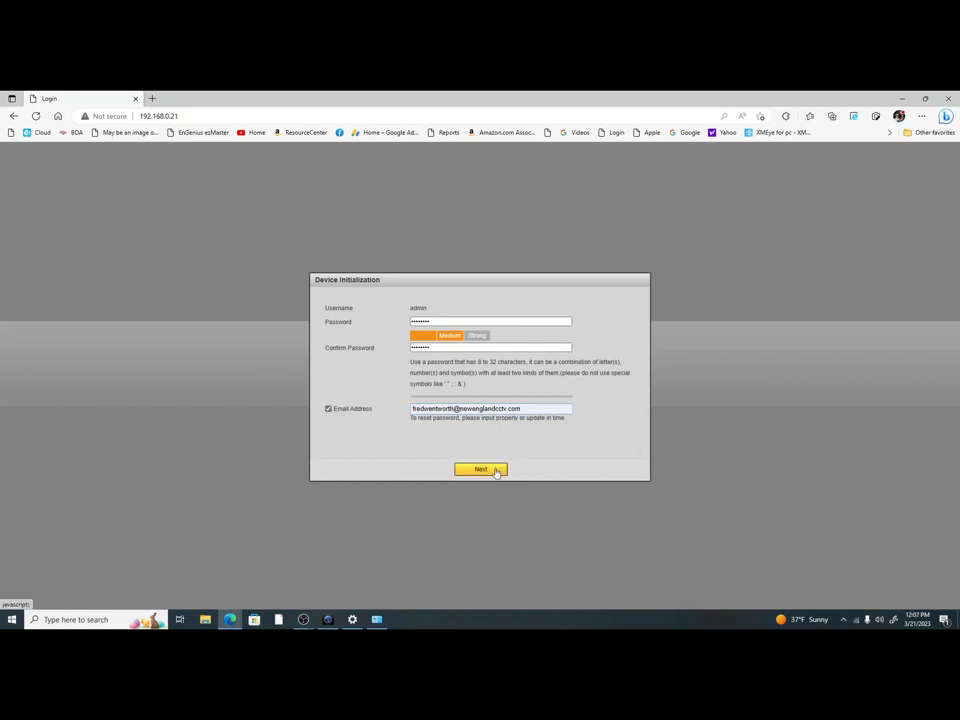
{"action": "left_click", "coordinate": [480, 469]}
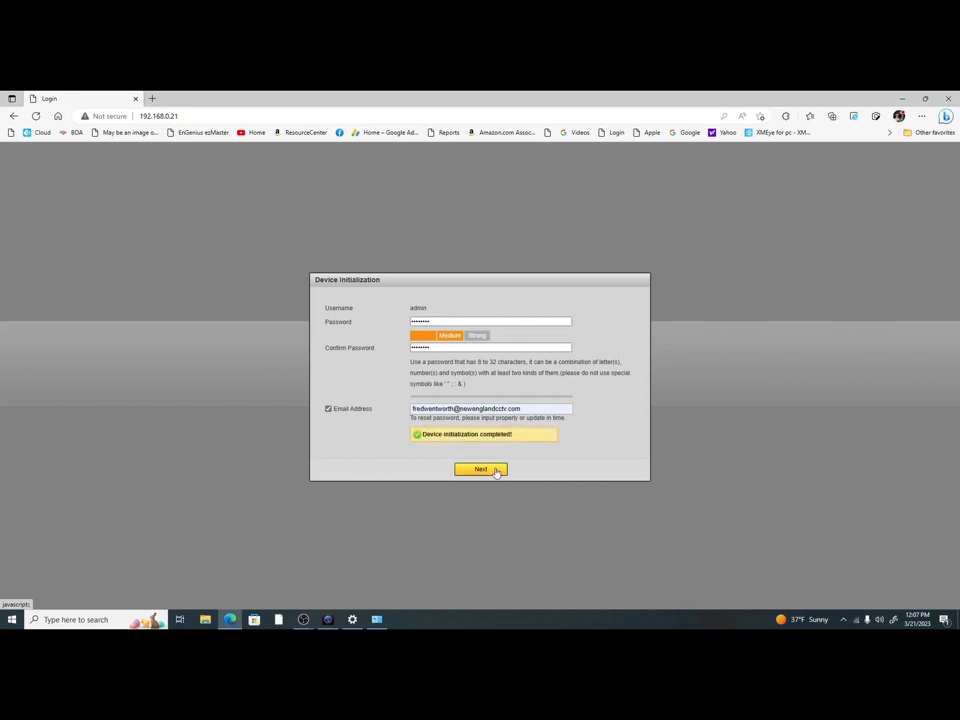
{"action": "left_click", "coordinate": [480, 470]}
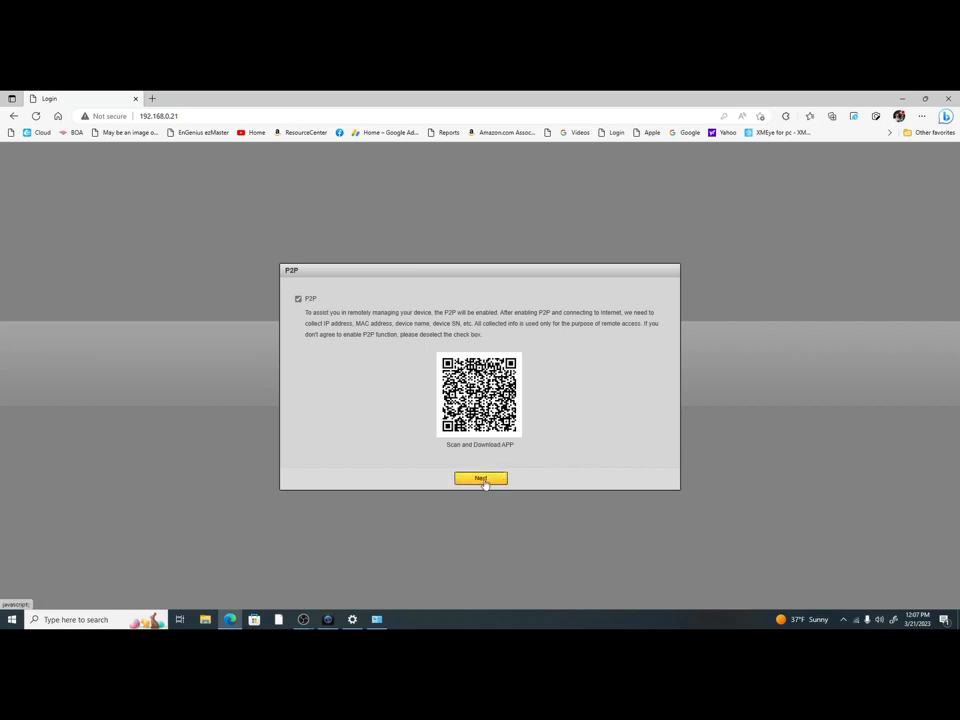
{"action": "mouse_move", "coordinate": [481, 478]}
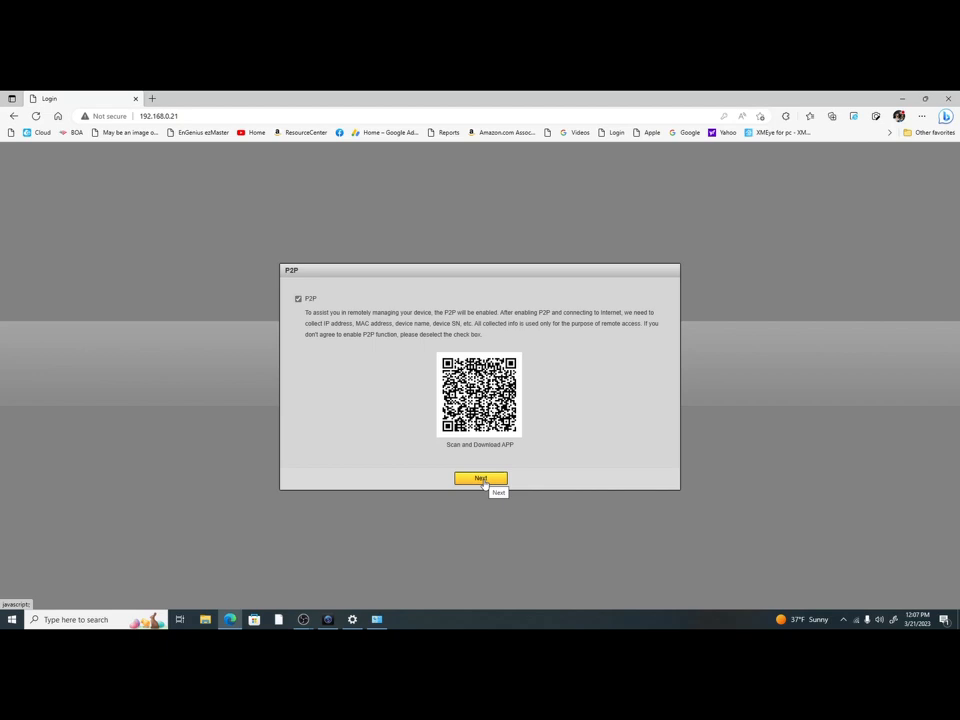
Accept the P2P page with the P2P checkbox left ticked.
{"action": "left_click", "coordinate": [480, 478]}
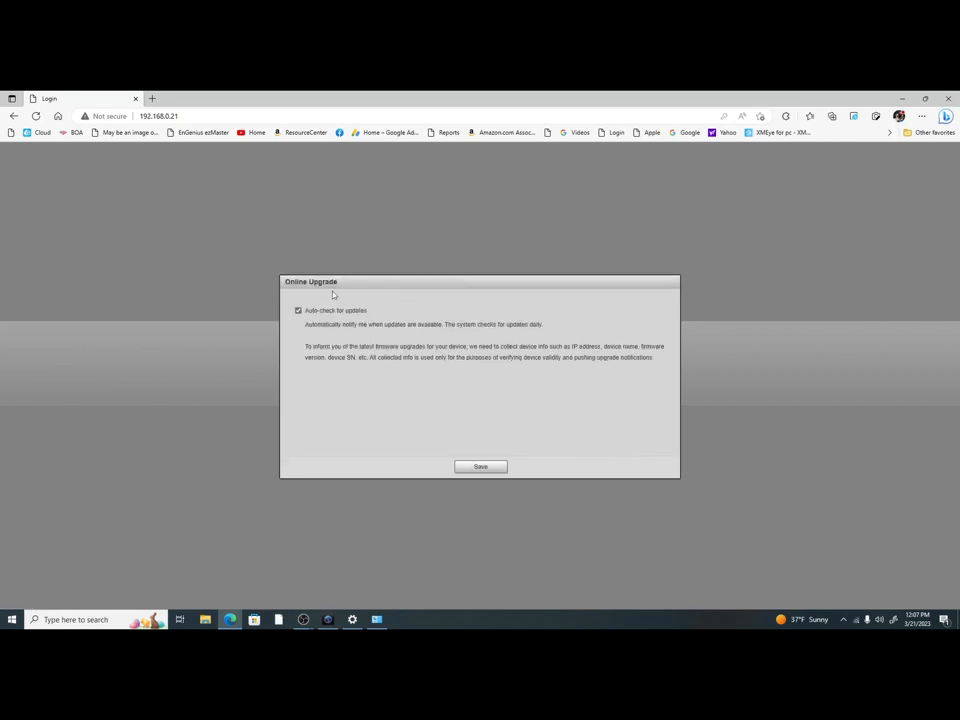
{"action": "mouse_move", "coordinate": [531, 440]}
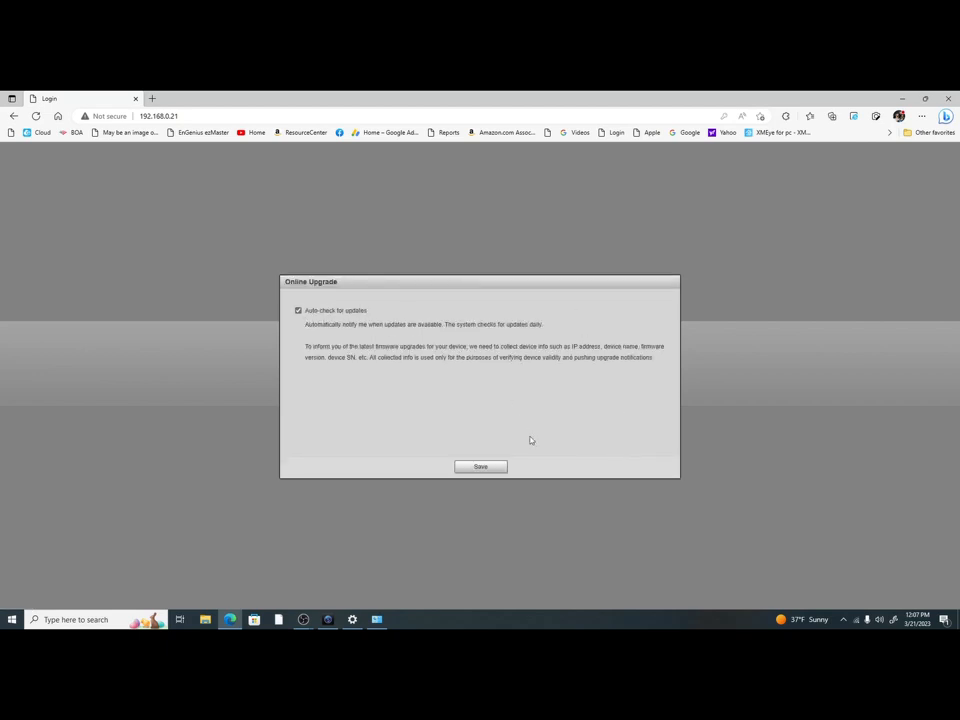
{"action": "mouse_move", "coordinate": [554, 425]}
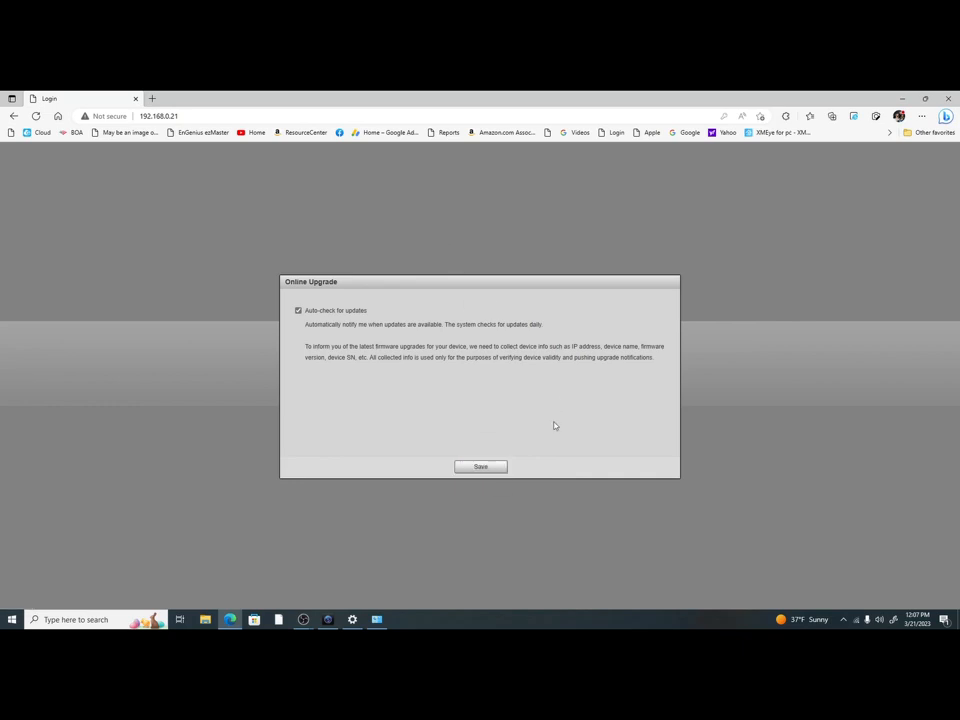
Save Online Upgrade with Auto-check for updates left ticked.
{"action": "left_click", "coordinate": [480, 467]}
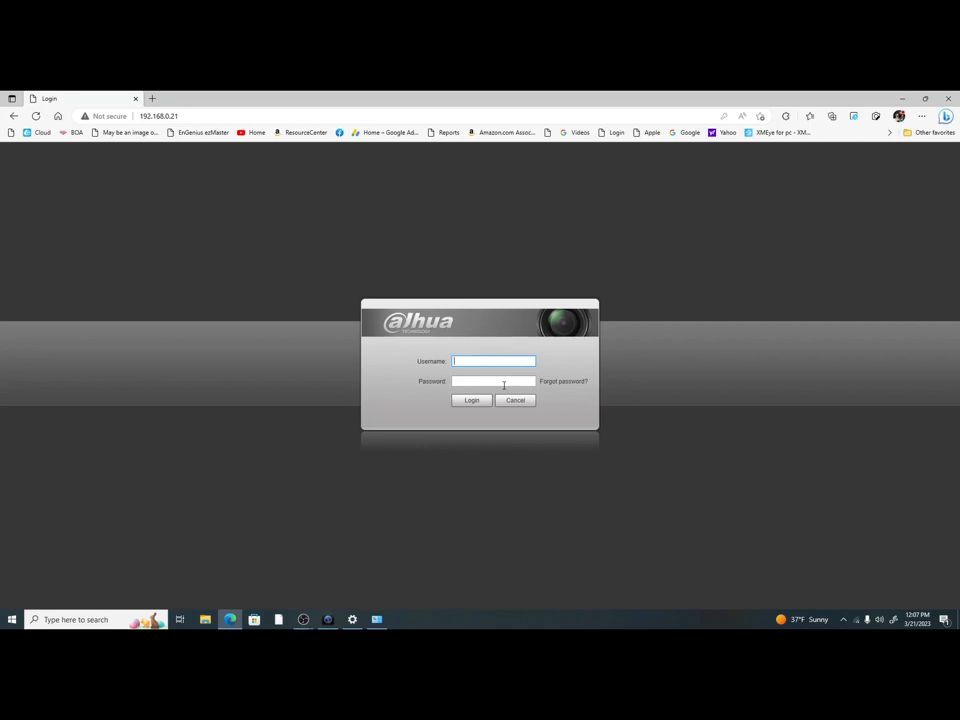
Log in to the camera with username admin and the new password.
{"action": "type", "text": "a"}
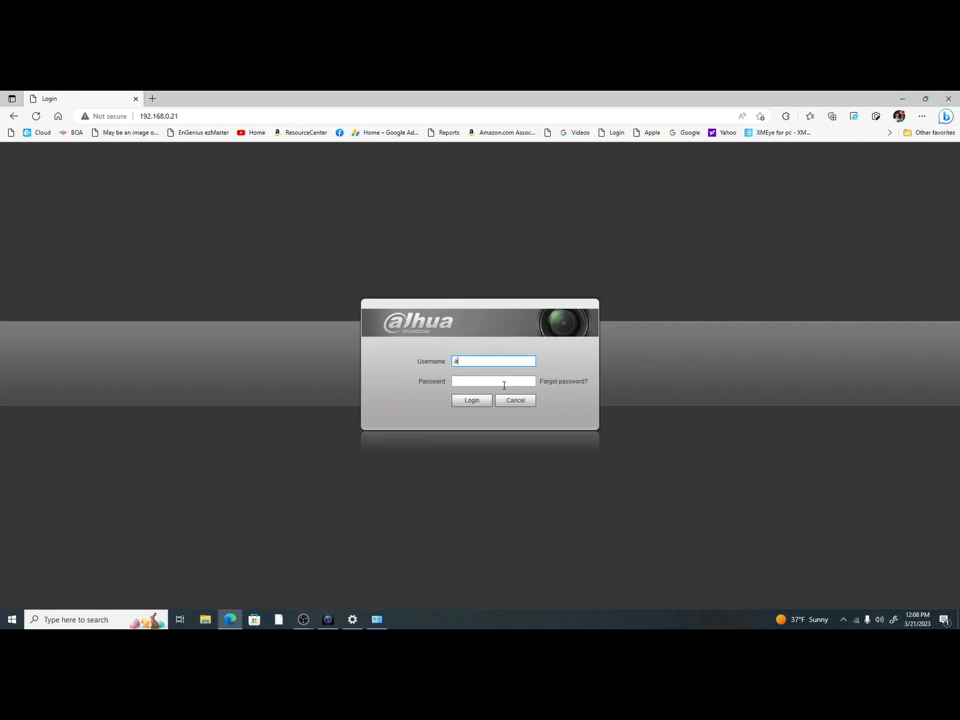
{"action": "type", "text": "admin"}
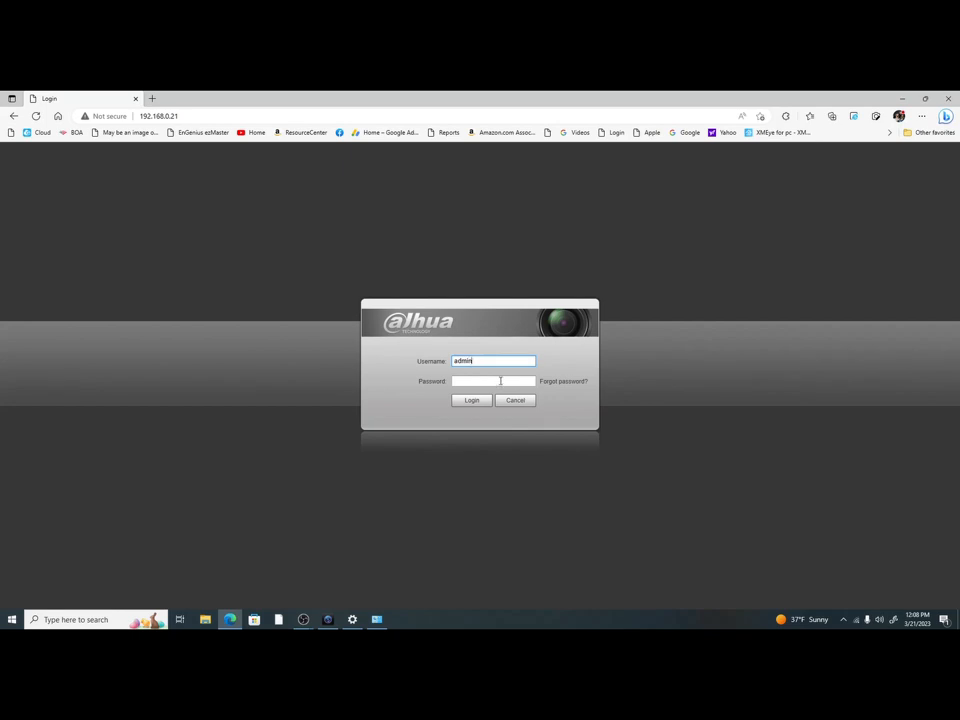
{"action": "left_click", "coordinate": [493, 381]}
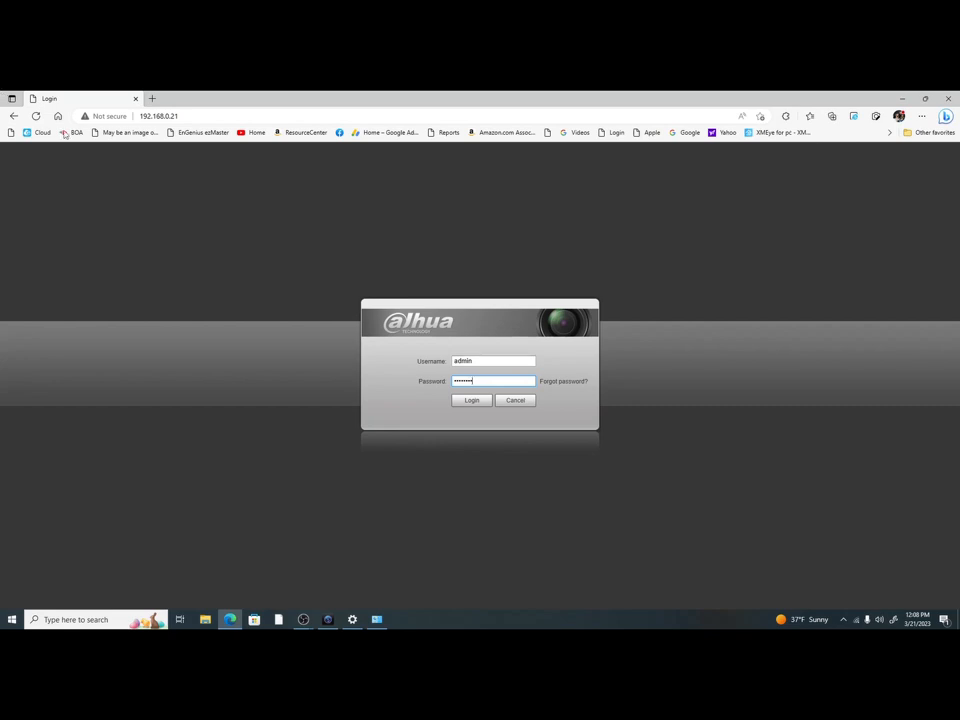
{"action": "left_click", "coordinate": [471, 400]}
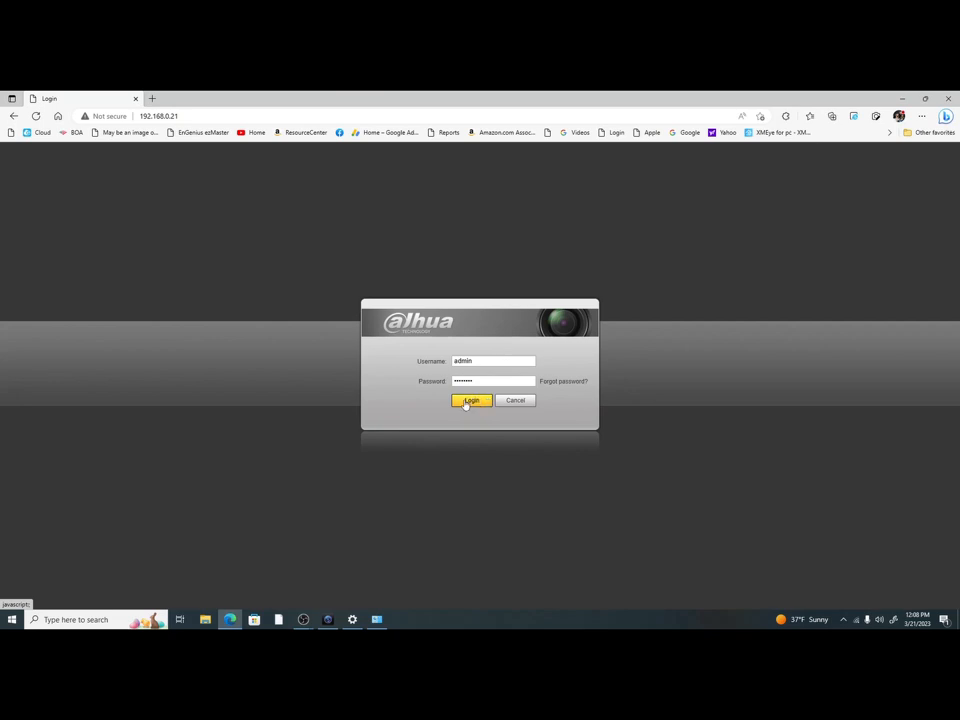
{"action": "left_click", "coordinate": [470, 401]}
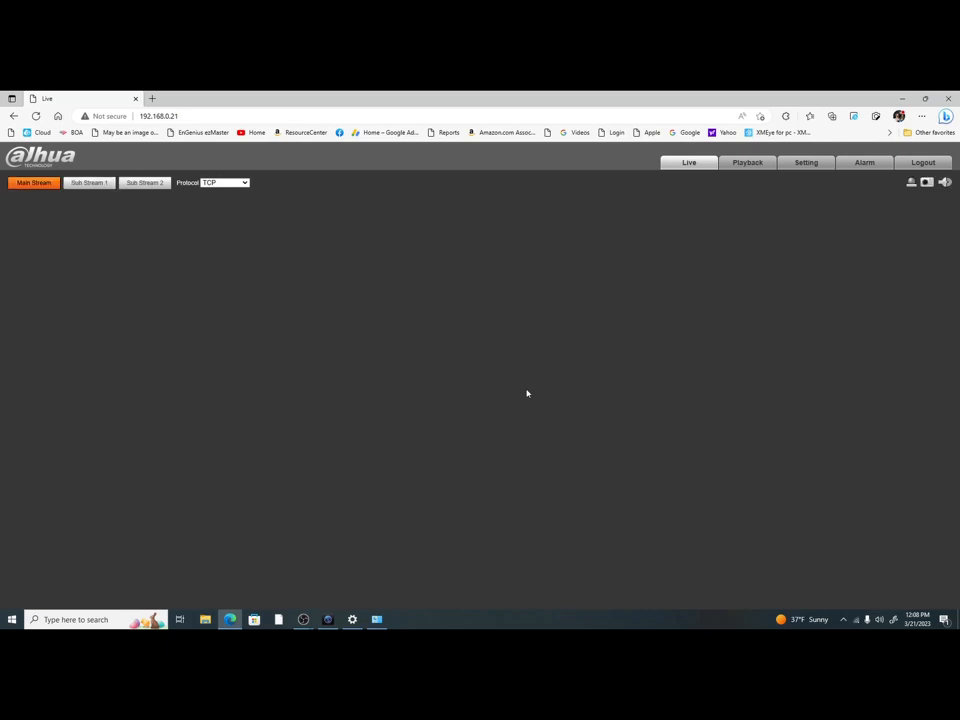
Navigate to Setting > Network > Access Platform, showing P2P enabled and Online.
{"action": "left_click", "coordinate": [33, 182]}
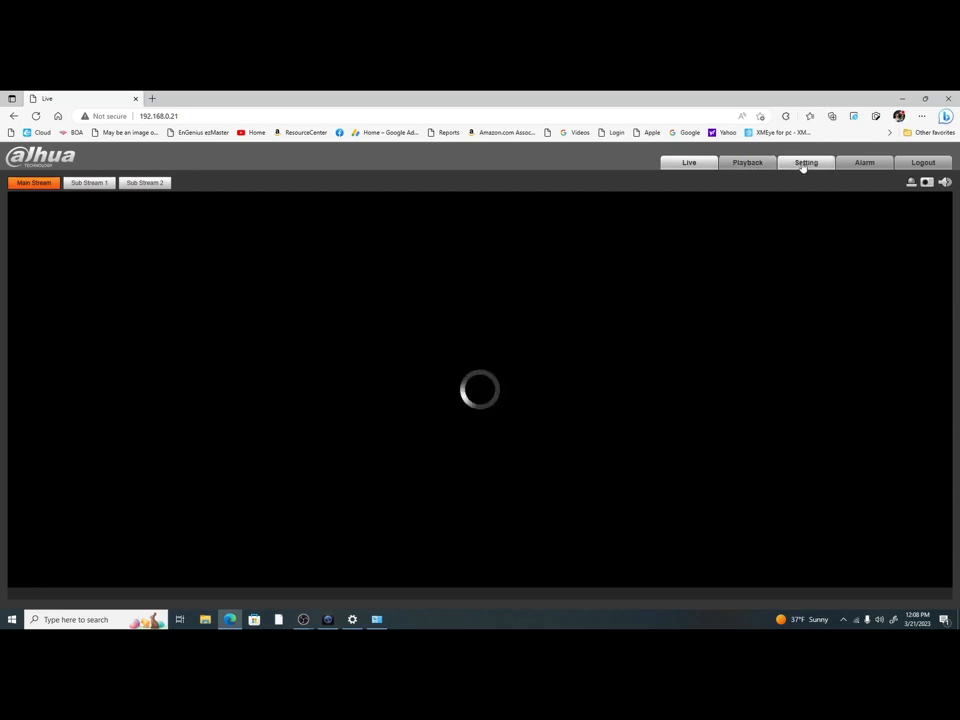
{"action": "left_click", "coordinate": [805, 162]}
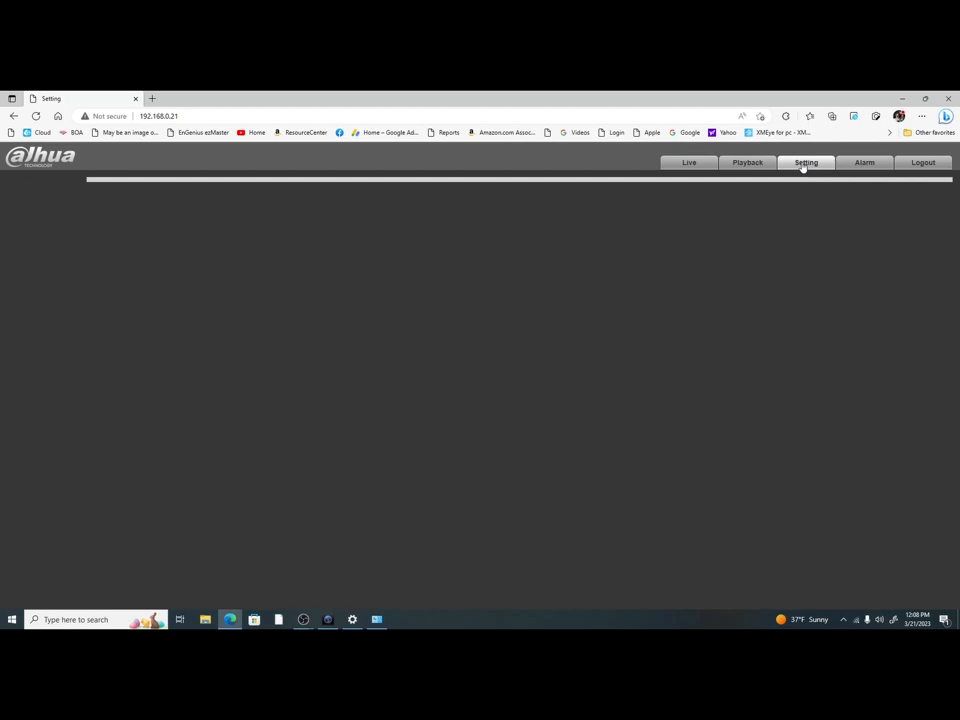
{"action": "left_click", "coordinate": [805, 162]}
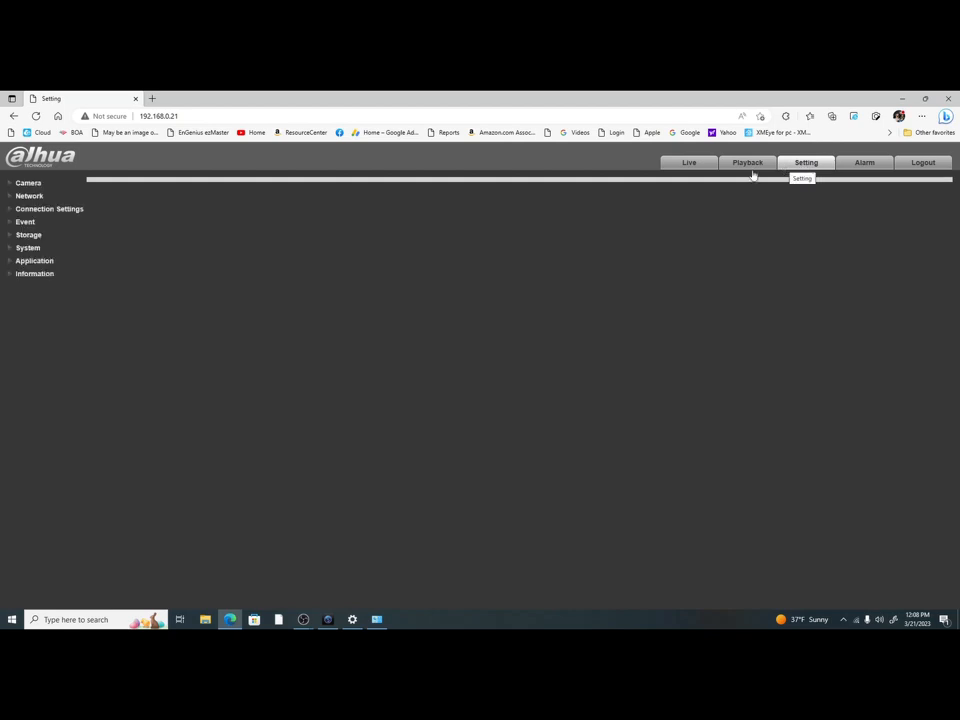
{"action": "left_click", "coordinate": [28, 182]}
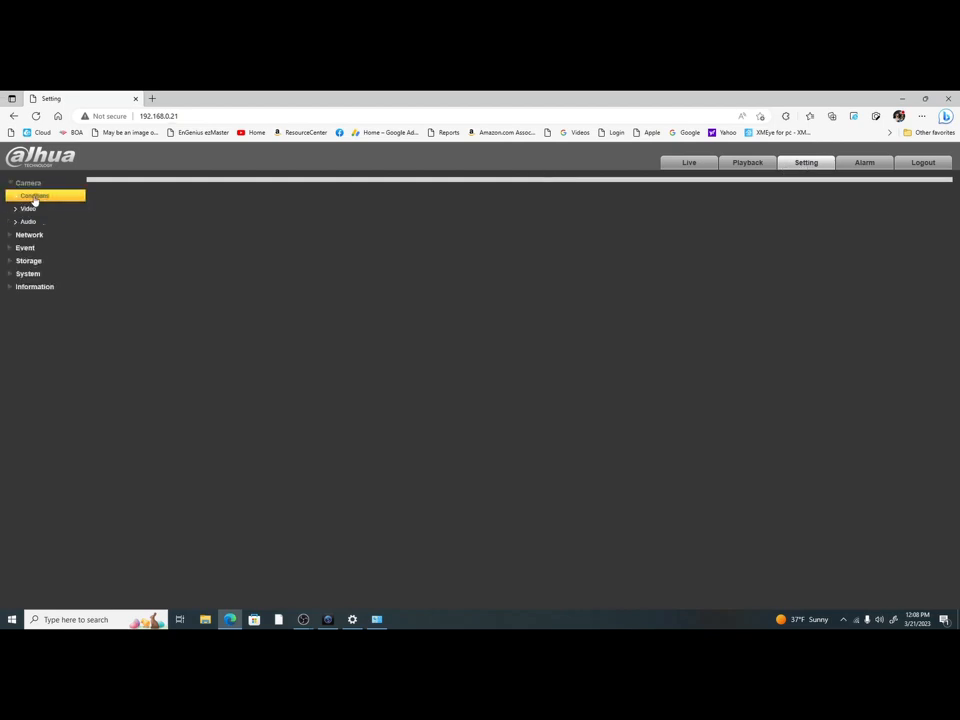
{"action": "left_click", "coordinate": [34, 195]}
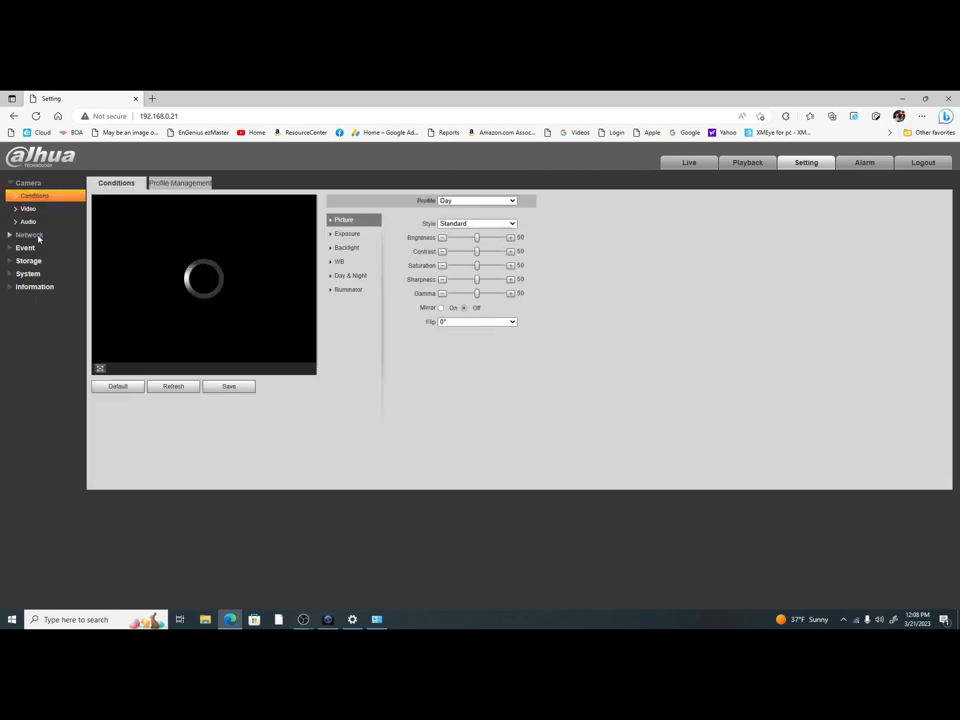
{"action": "left_click", "coordinate": [29, 234]}
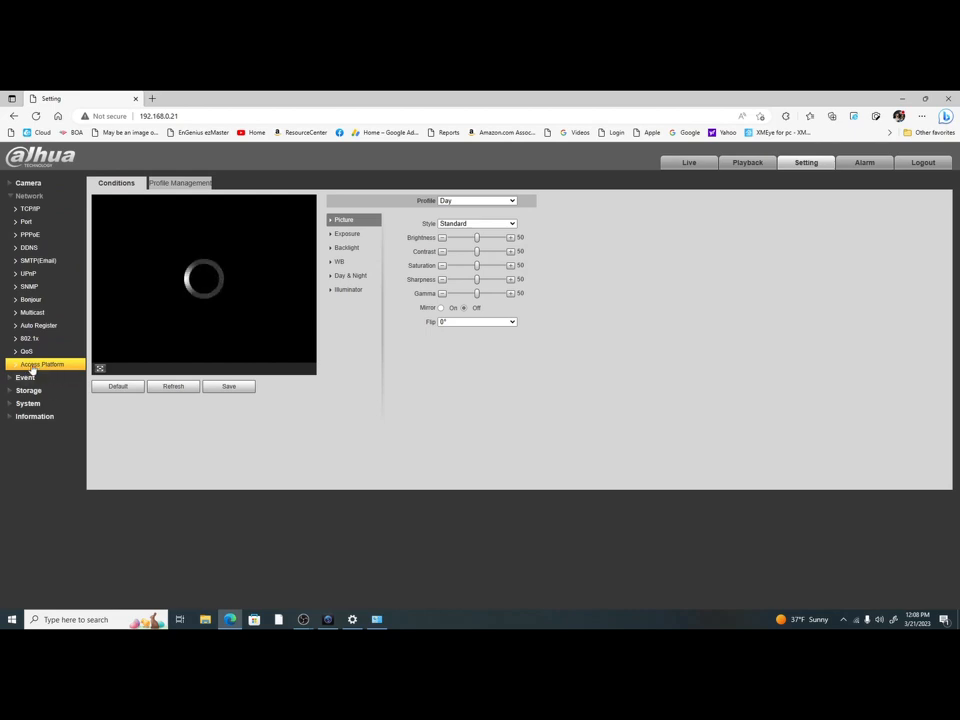
{"action": "left_click", "coordinate": [42, 364]}
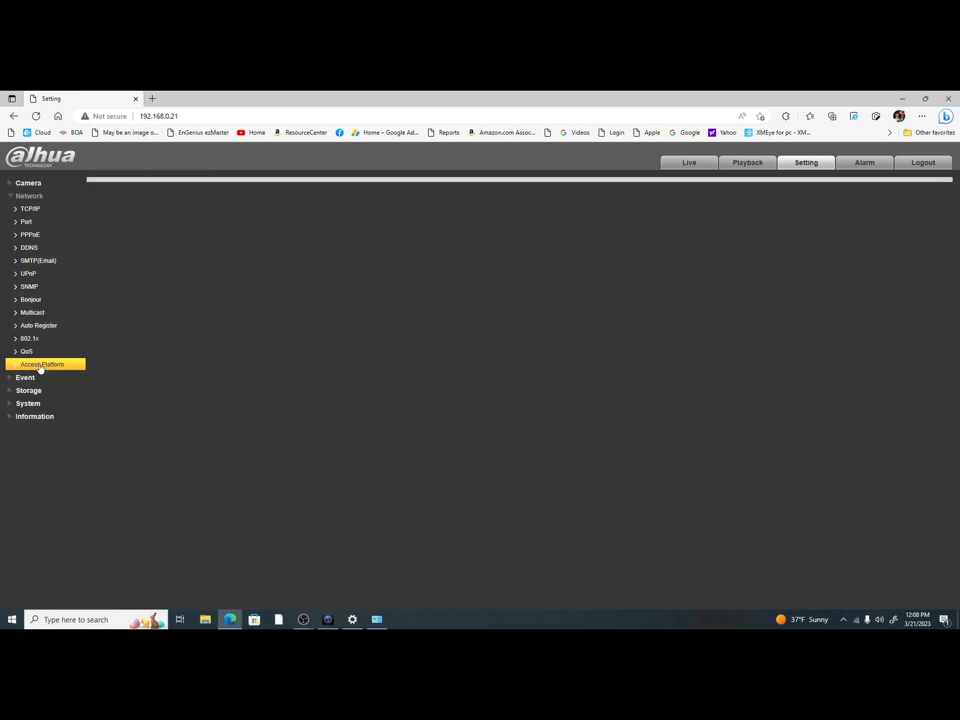
{"action": "left_click", "coordinate": [42, 363]}
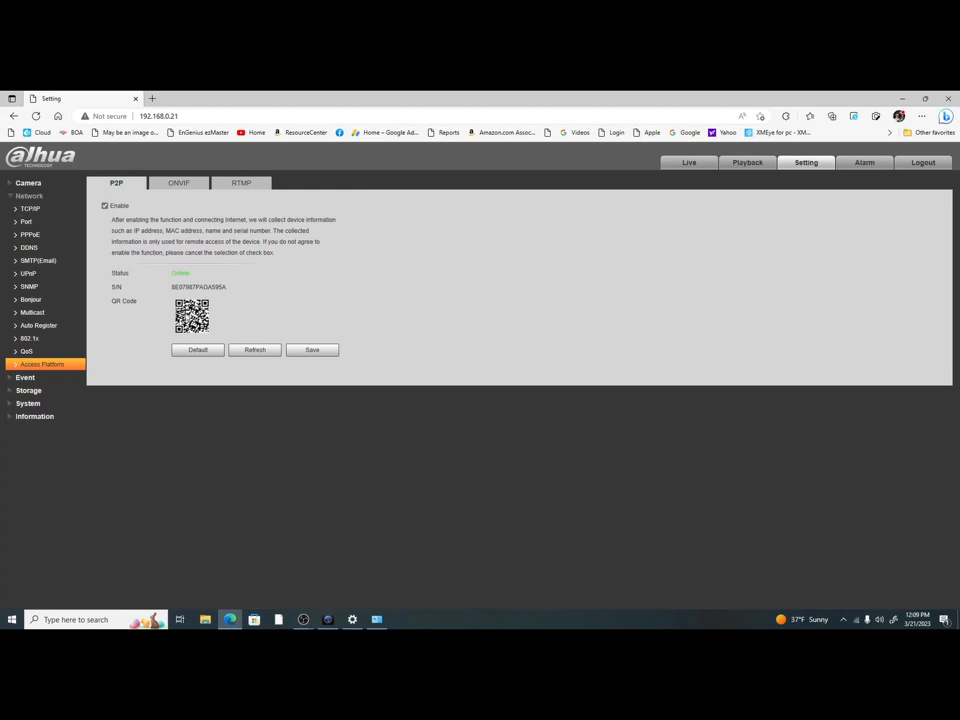
{"action": "mouse_move", "coordinate": [170, 291]}
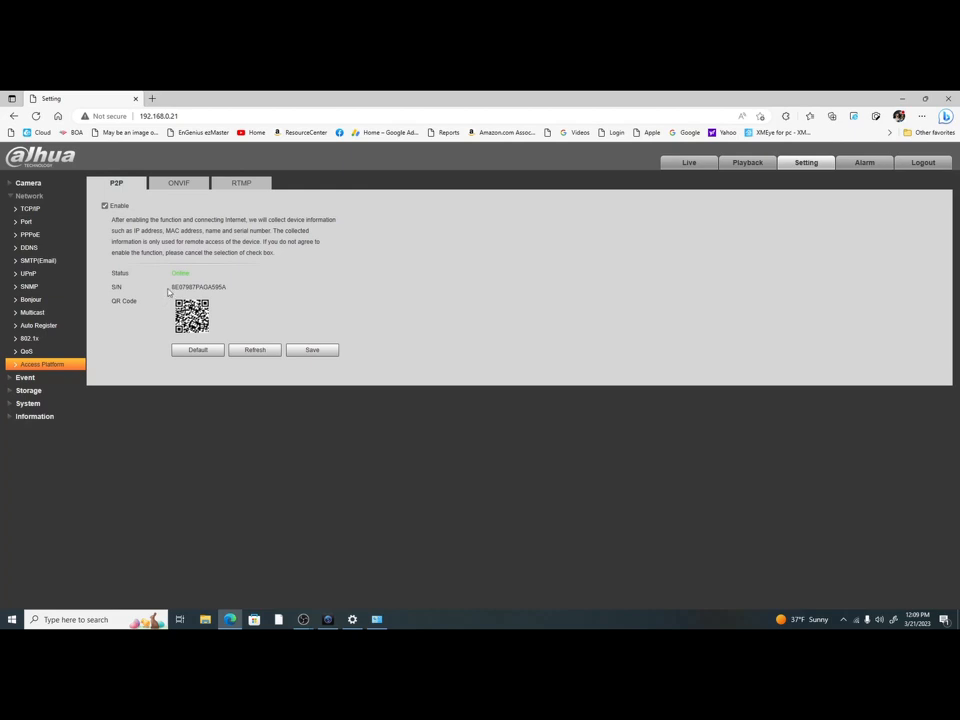
Copy the camera's P2P serial number from the Dahua web page and bring up SmartPSS.
{"action": "double_click", "coordinate": [198, 287]}
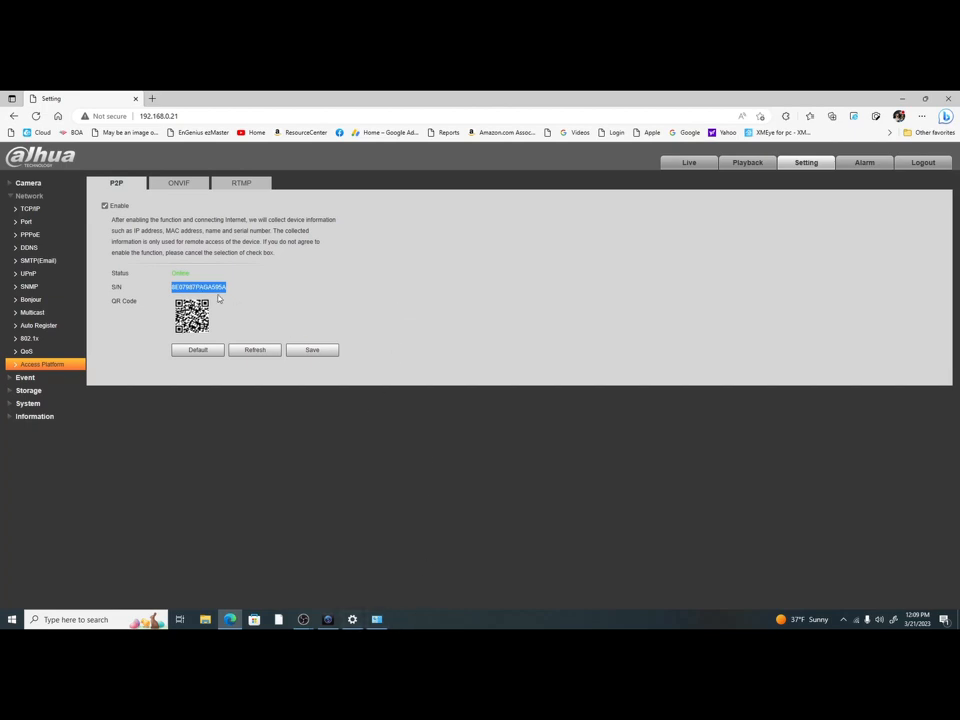
{"action": "right_click", "coordinate": [198, 287]}
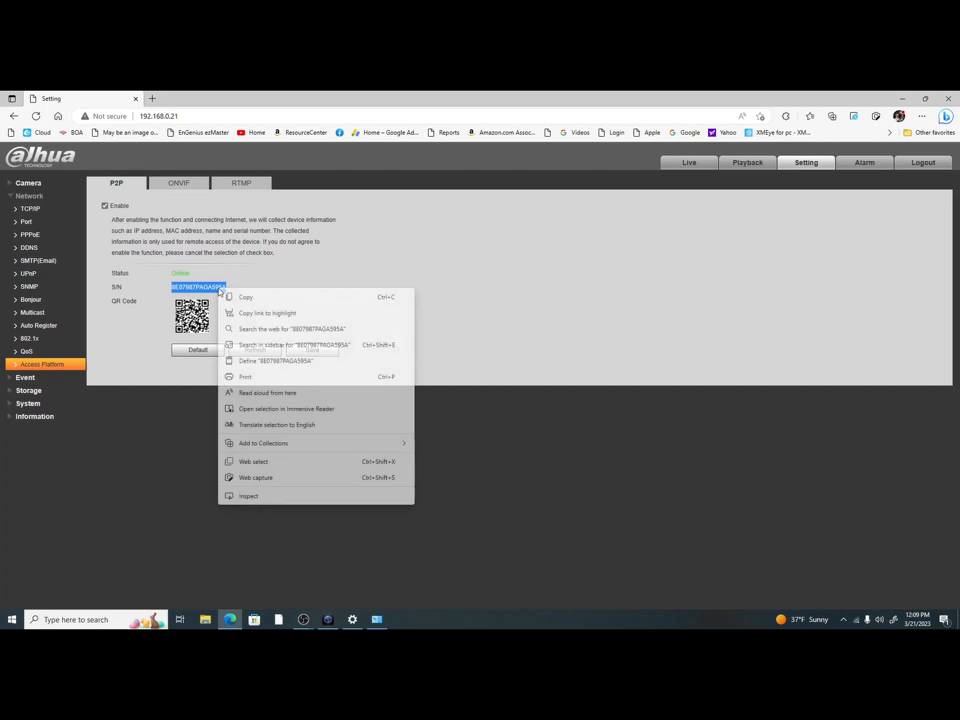
{"action": "left_click", "coordinate": [582, 263]}
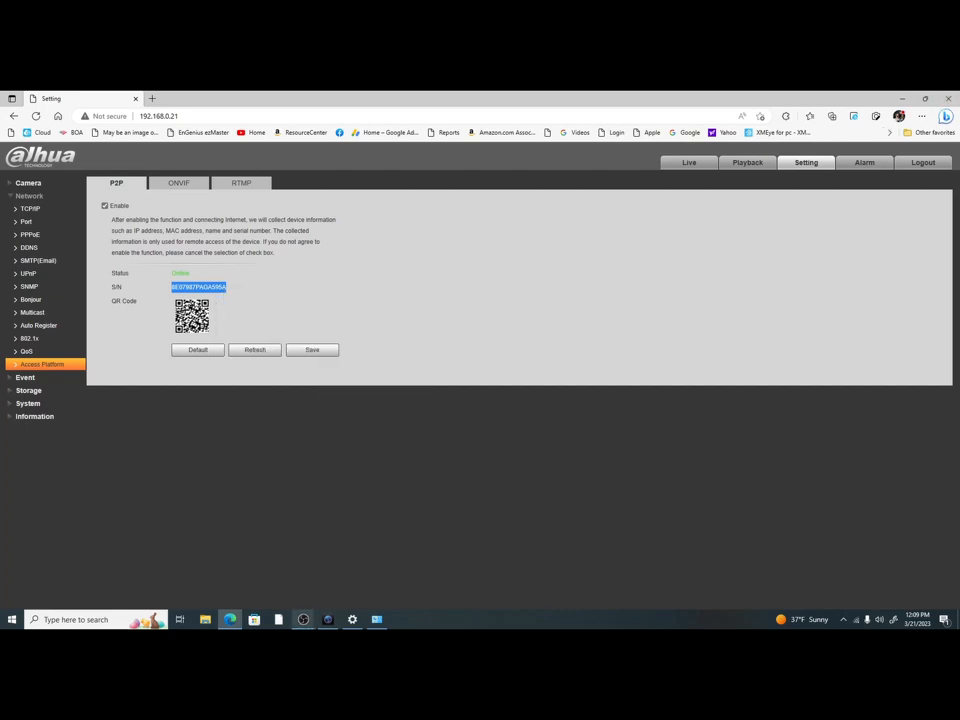
{"action": "left_click", "coordinate": [327, 619]}
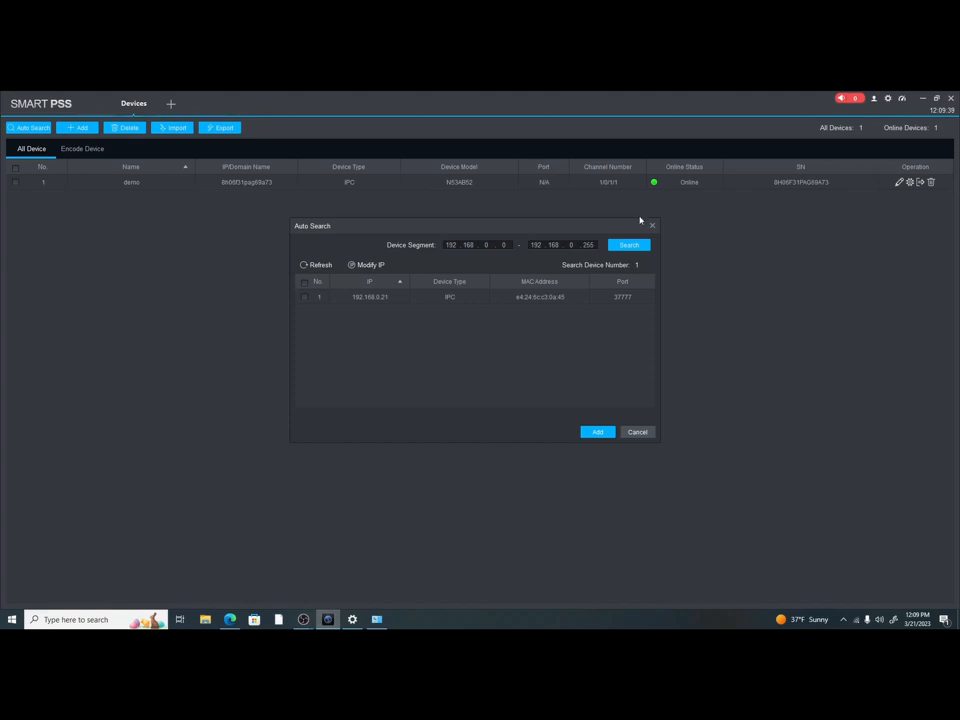
{"action": "mouse_move", "coordinate": [643, 227]}
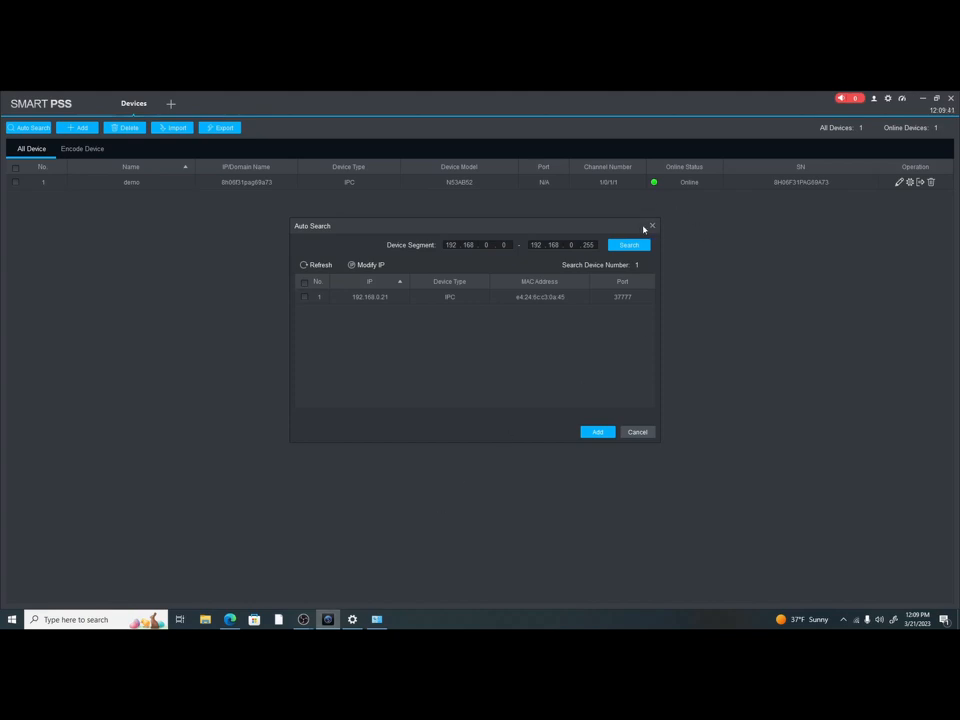
Close Auto Search and open the Manual Add dialog from the Devices page.
{"action": "left_click", "coordinate": [652, 226]}
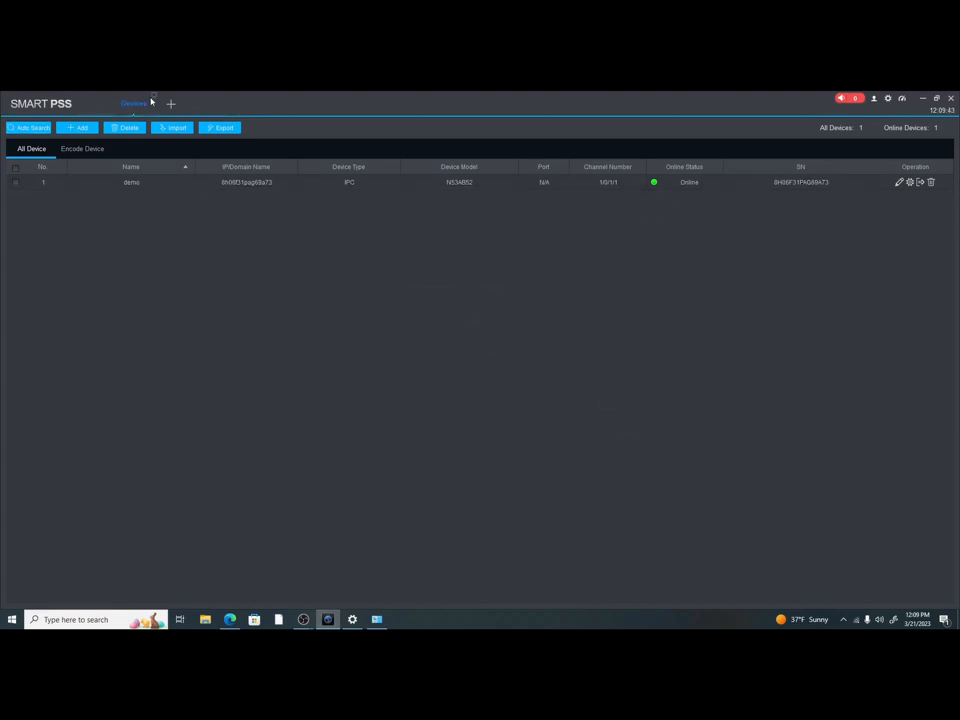
{"action": "left_click", "coordinate": [171, 103]}
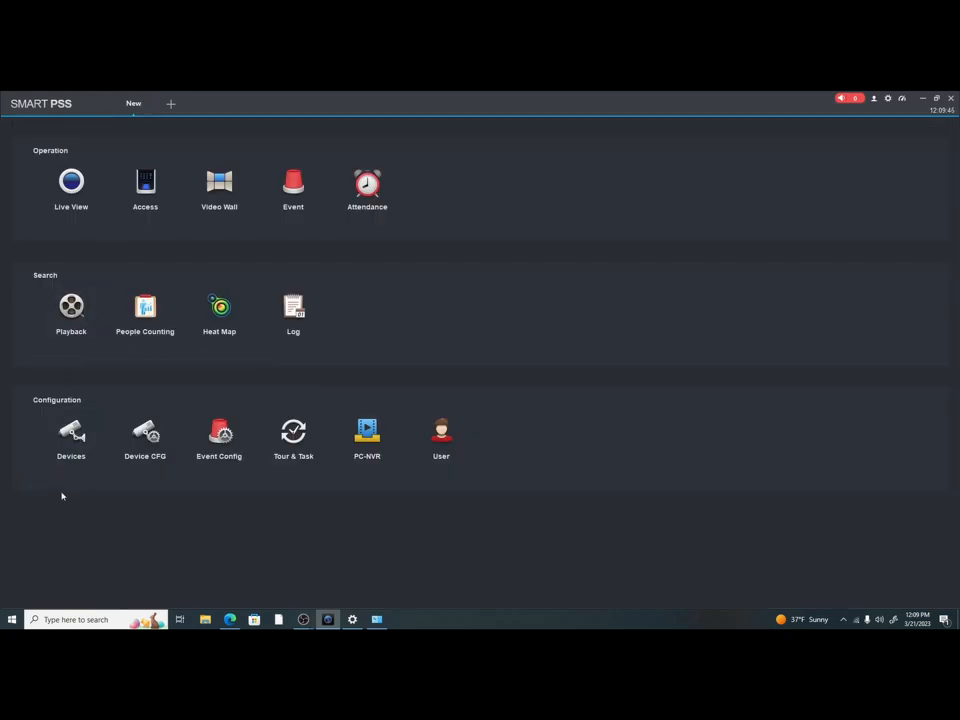
{"action": "left_click", "coordinate": [70, 437]}
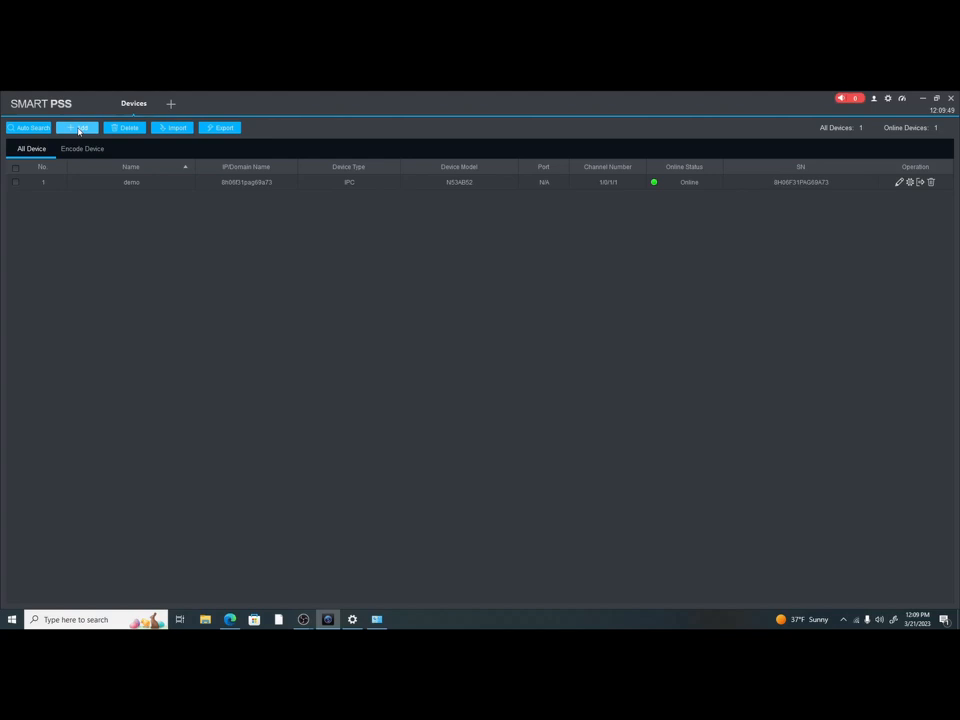
{"action": "left_click", "coordinate": [77, 128]}
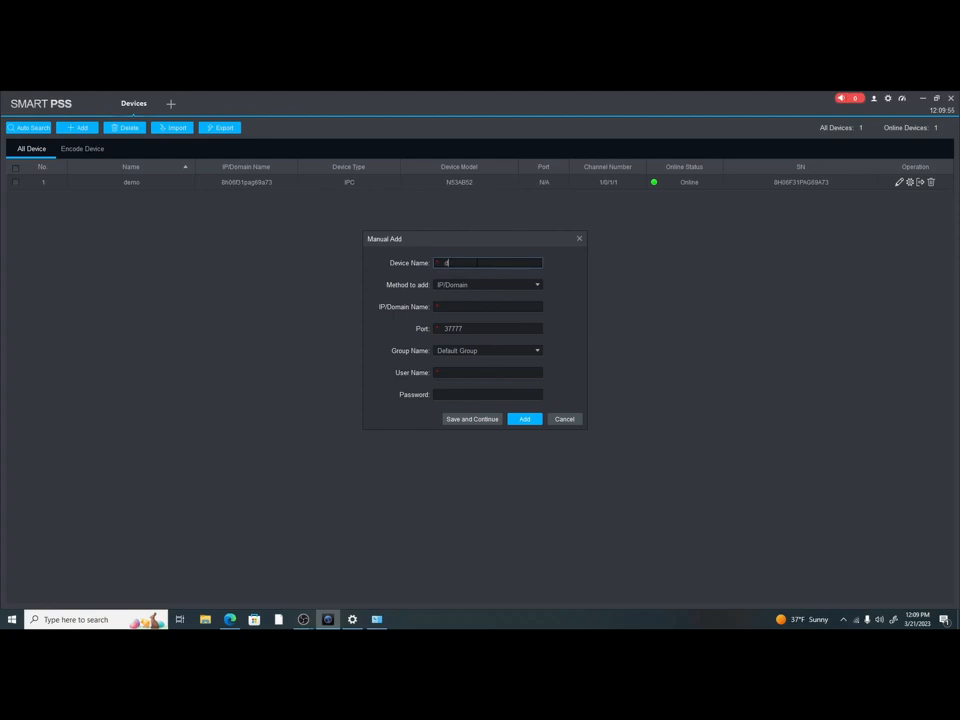
Name the device demo2, add by SN with serial 8E07987PAGA595A, and enter user admin.
{"action": "type", "text": "demo2"}
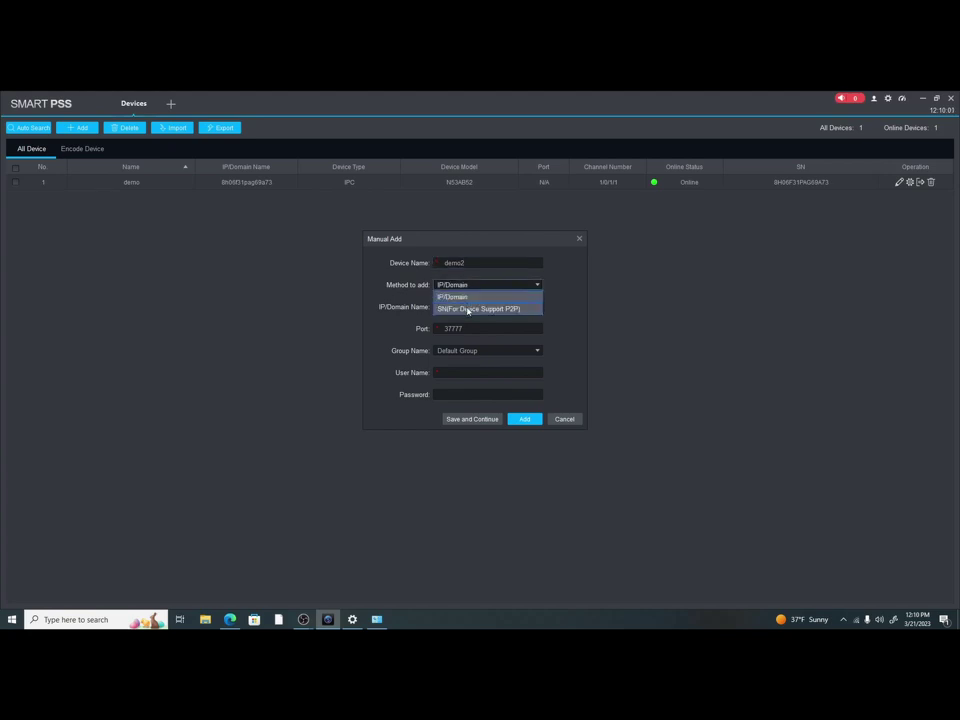
{"action": "left_click", "coordinate": [478, 308]}
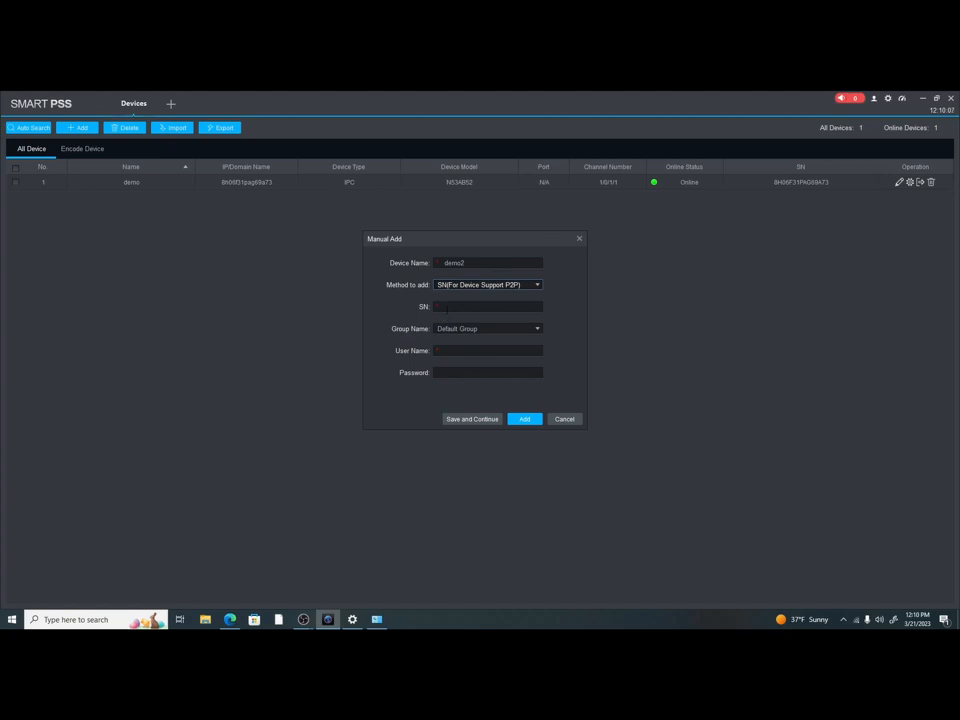
{"action": "right_click", "coordinate": [488, 306]}
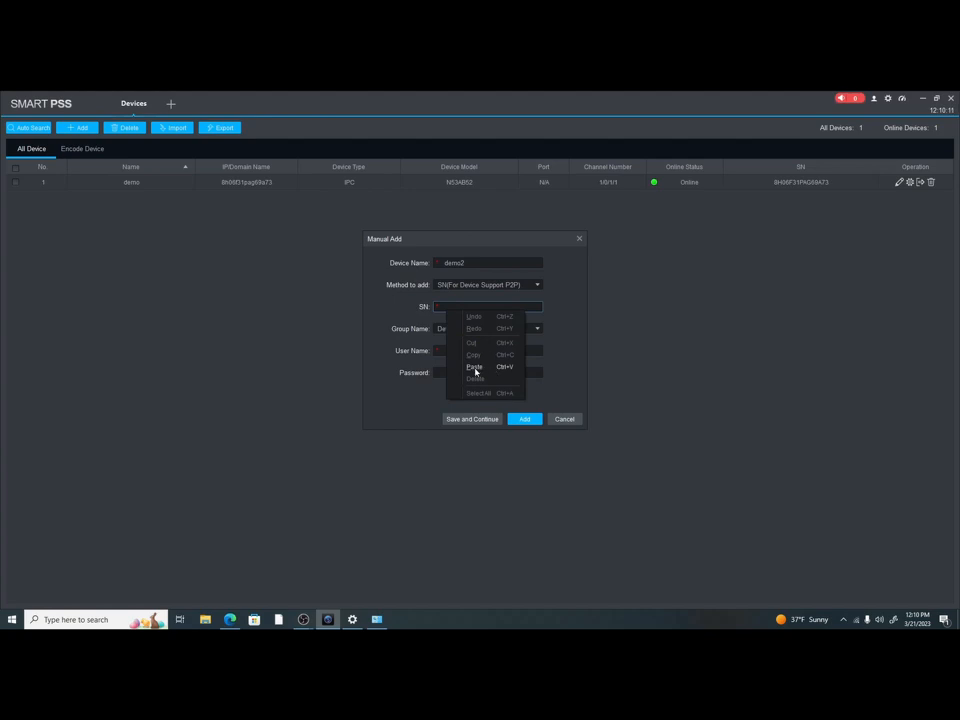
{"action": "left_click", "coordinate": [474, 367]}
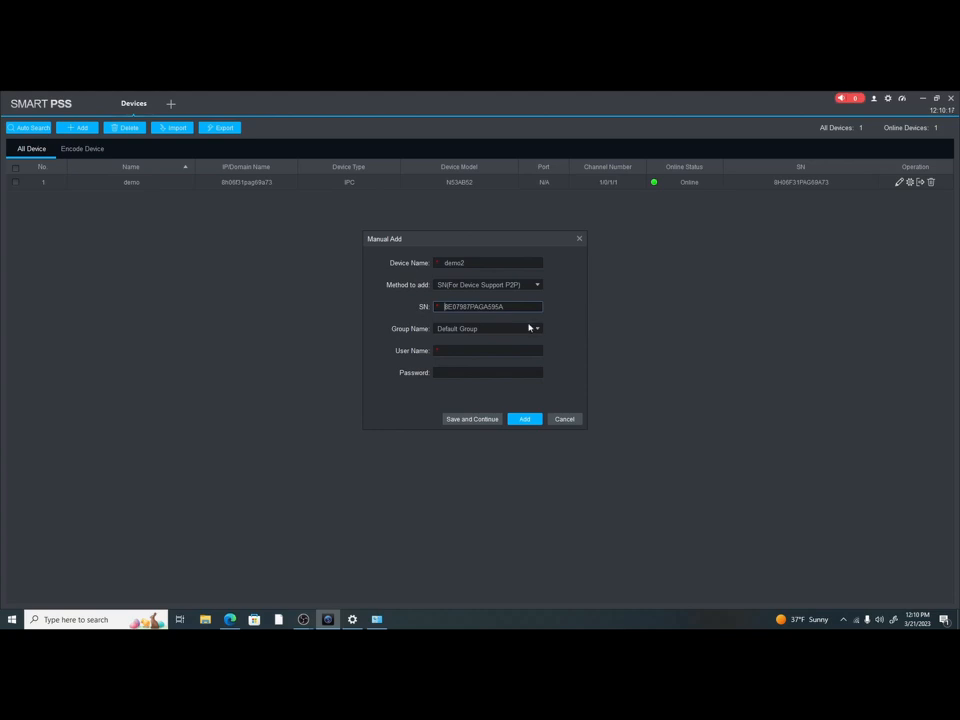
{"action": "left_click", "coordinate": [488, 350]}
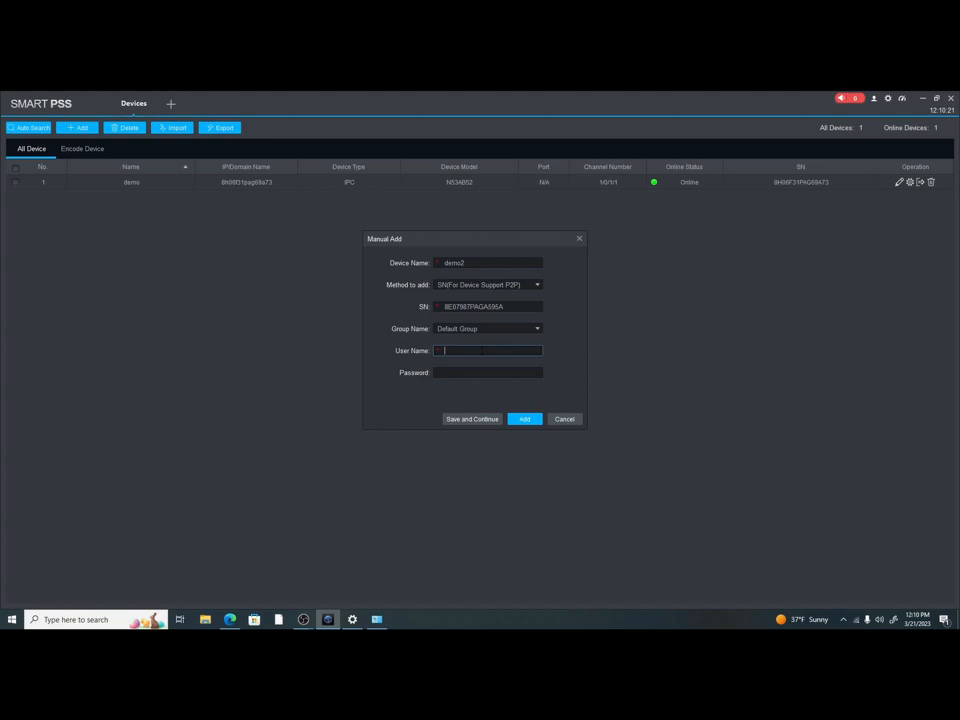
{"action": "type", "text": "admin"}
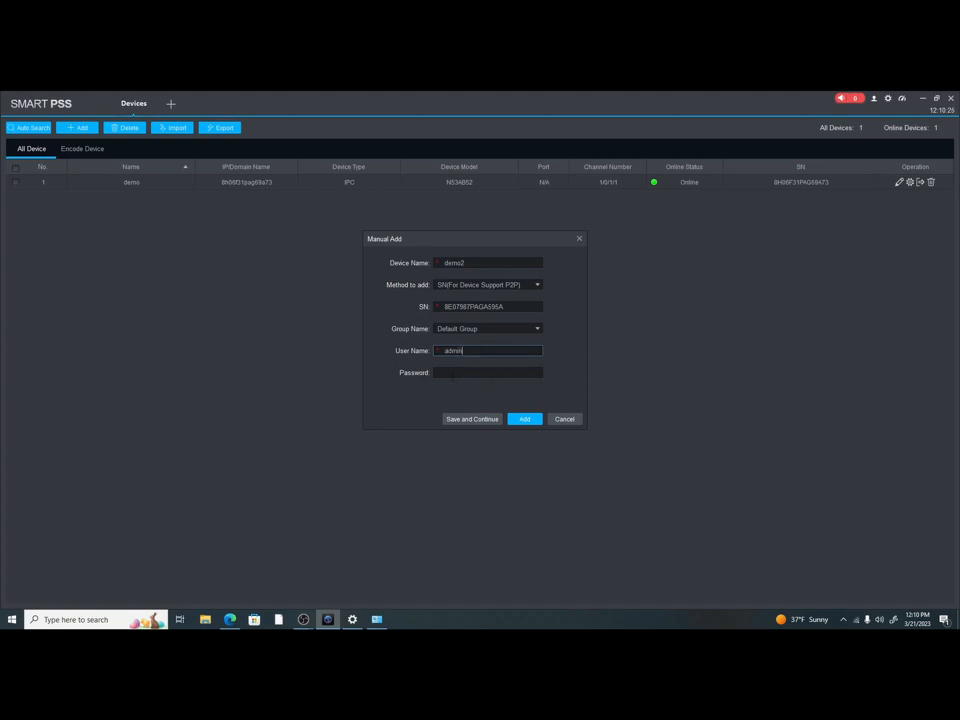
{"action": "left_click", "coordinate": [488, 372]}
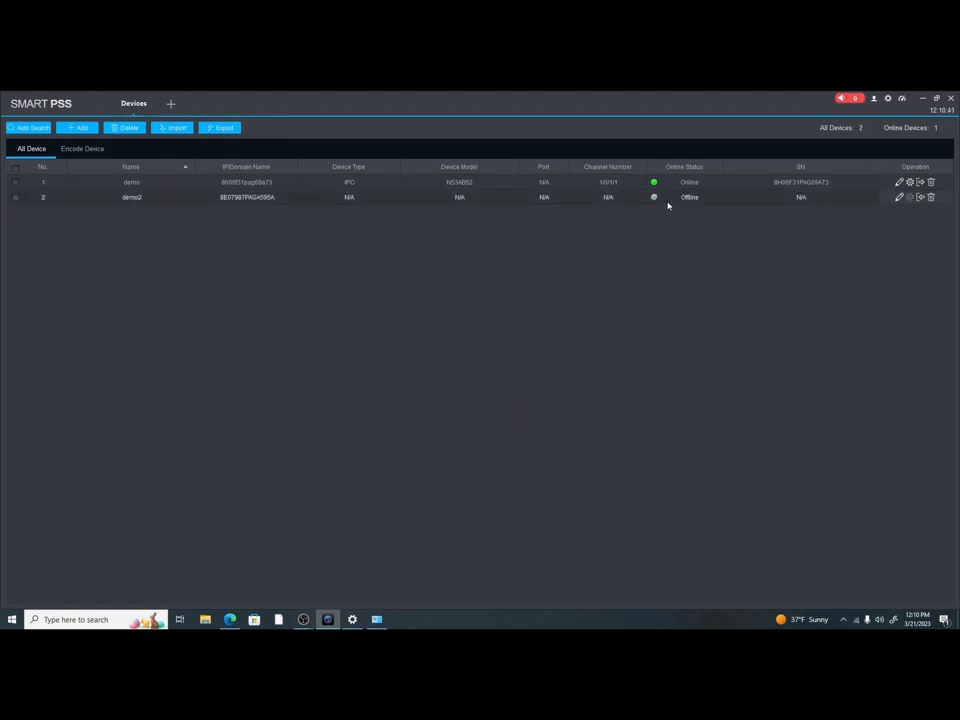
{"action": "mouse_move", "coordinate": [668, 203]}
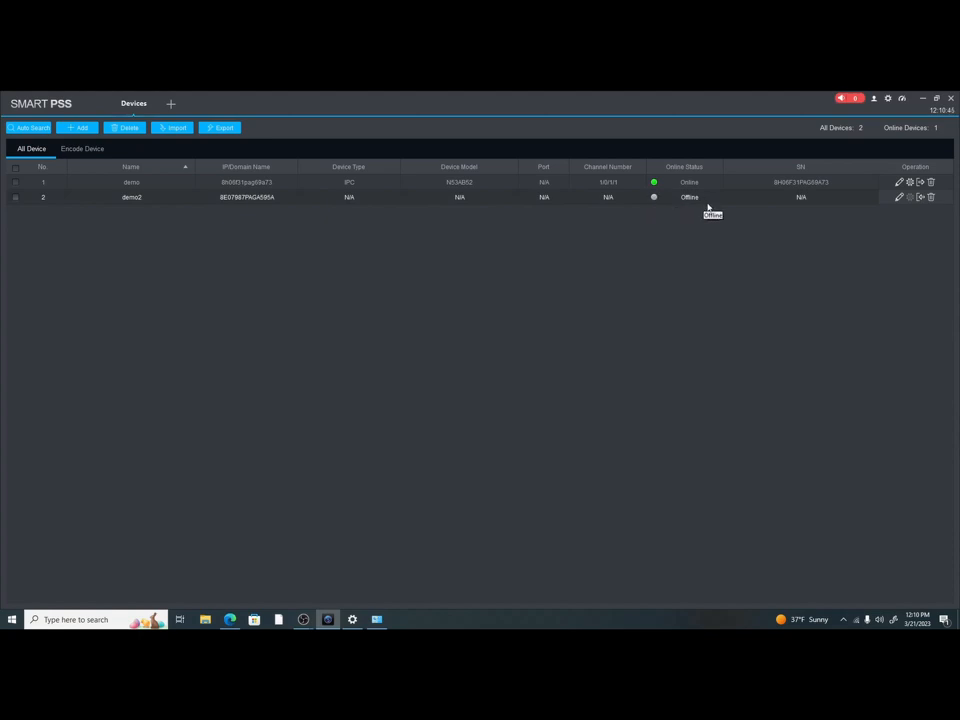
{"action": "mouse_move", "coordinate": [746, 257]}
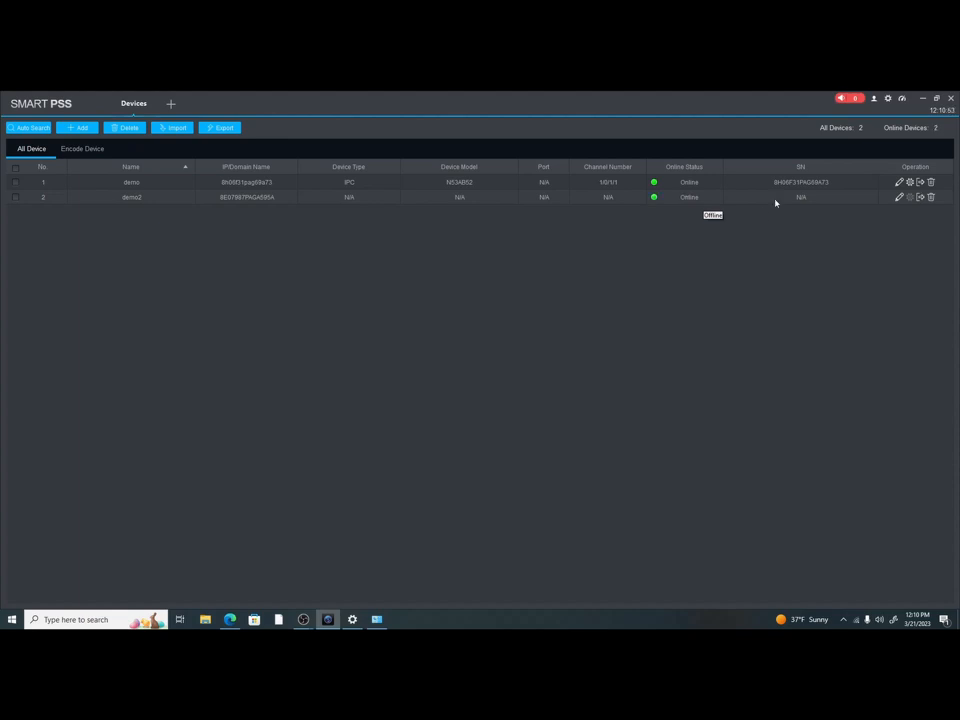
{"action": "mouse_move", "coordinate": [726, 294]}
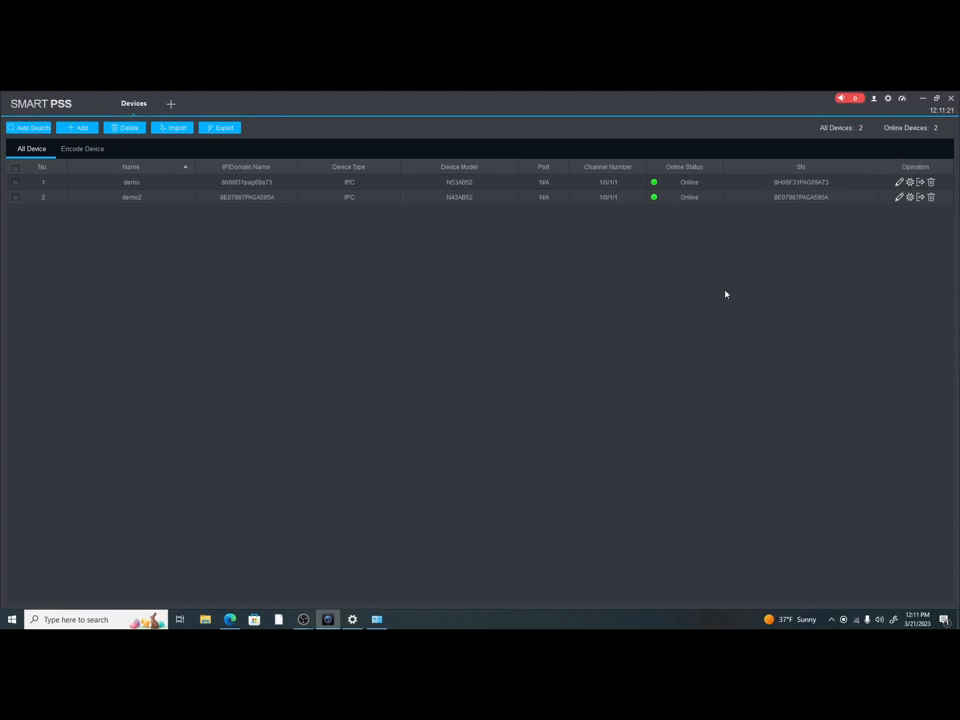
{"action": "mouse_move", "coordinate": [520, 216]}
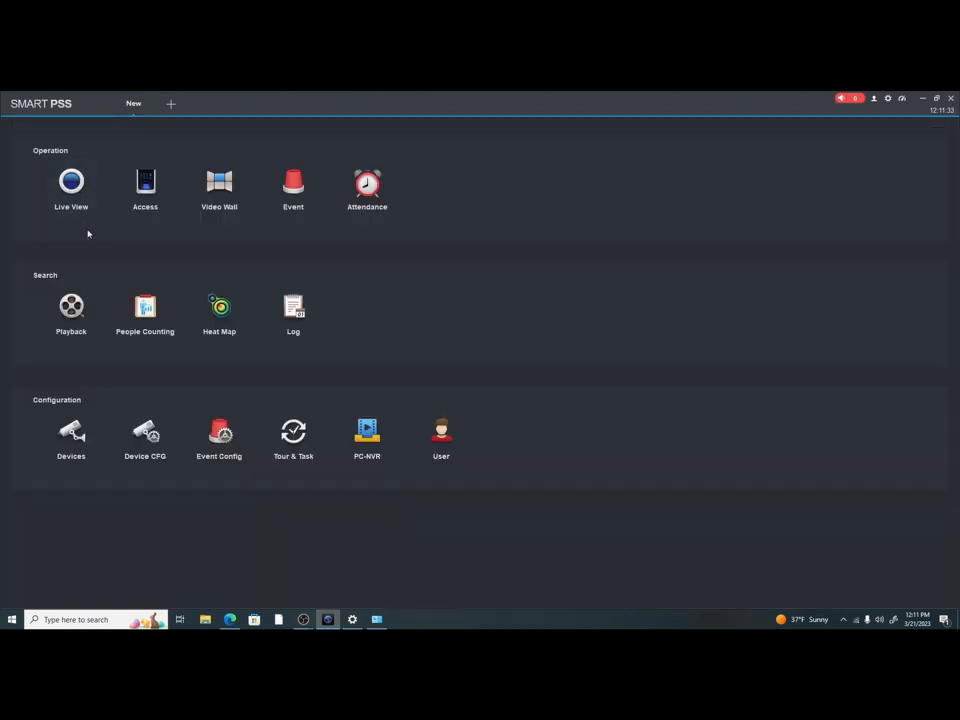
{"action": "mouse_move", "coordinate": [71, 307]}
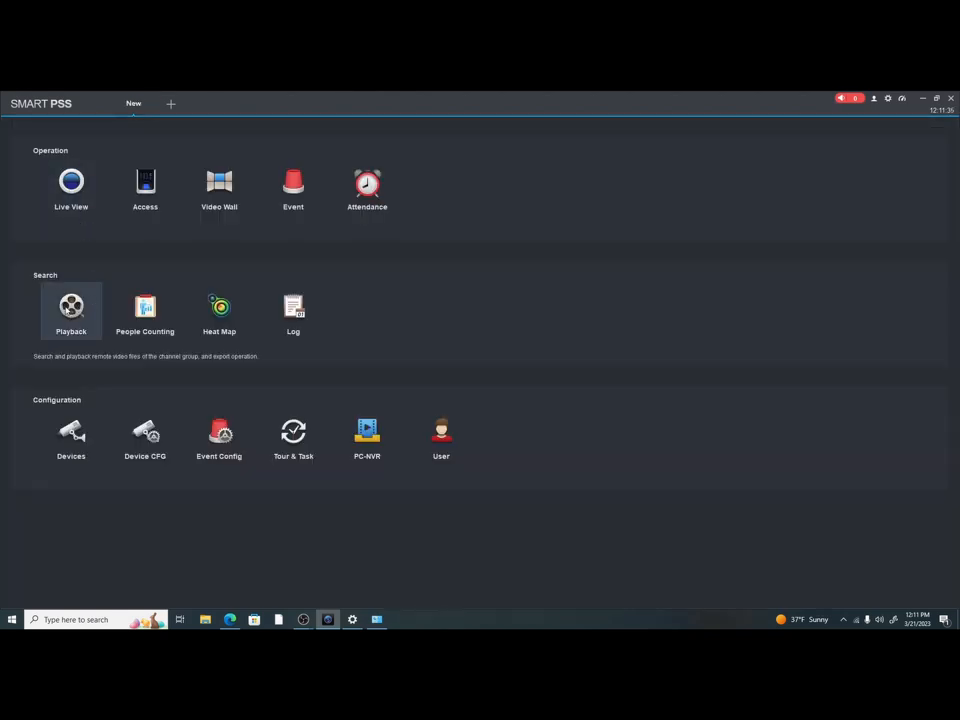
Open Playback, select the demo camera, and search for its recordings.
{"action": "left_click", "coordinate": [71, 311]}
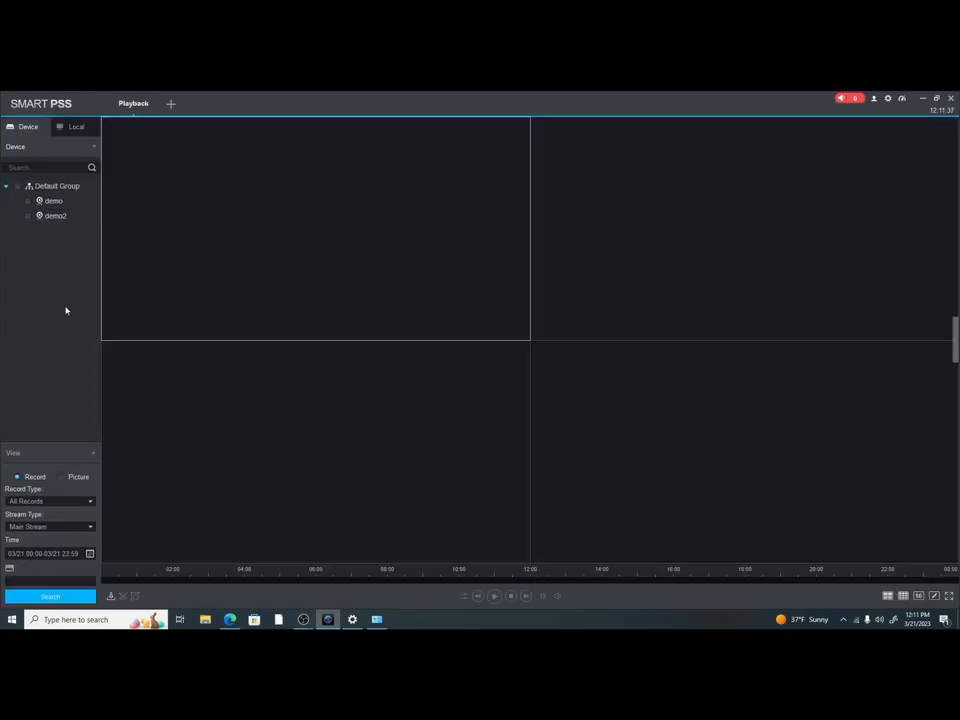
{"action": "mouse_move", "coordinate": [52, 201]}
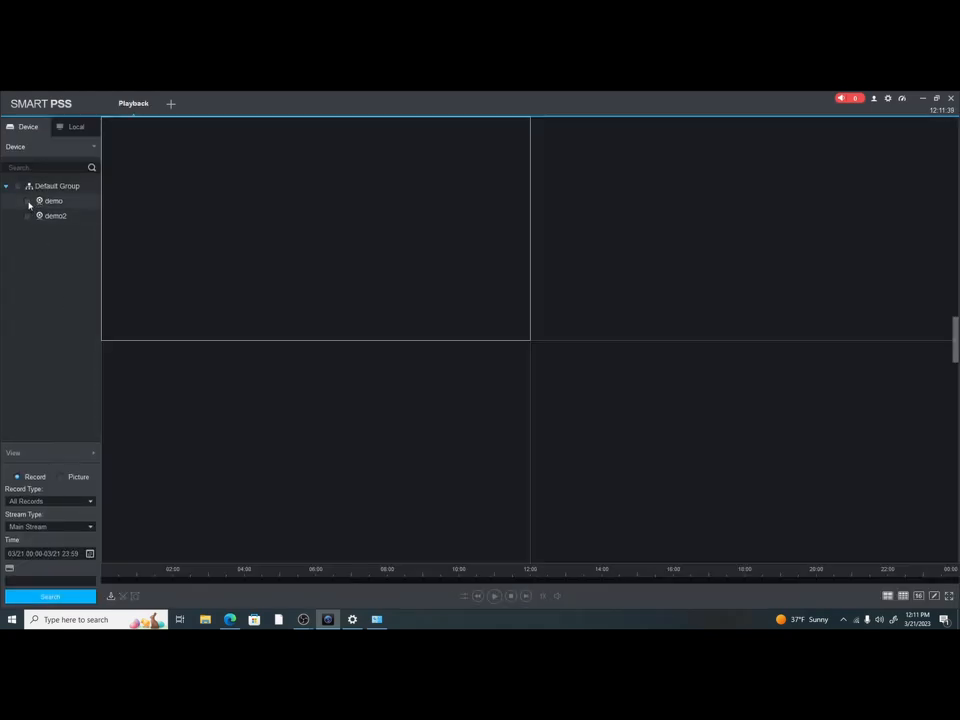
{"action": "left_click", "coordinate": [28, 200]}
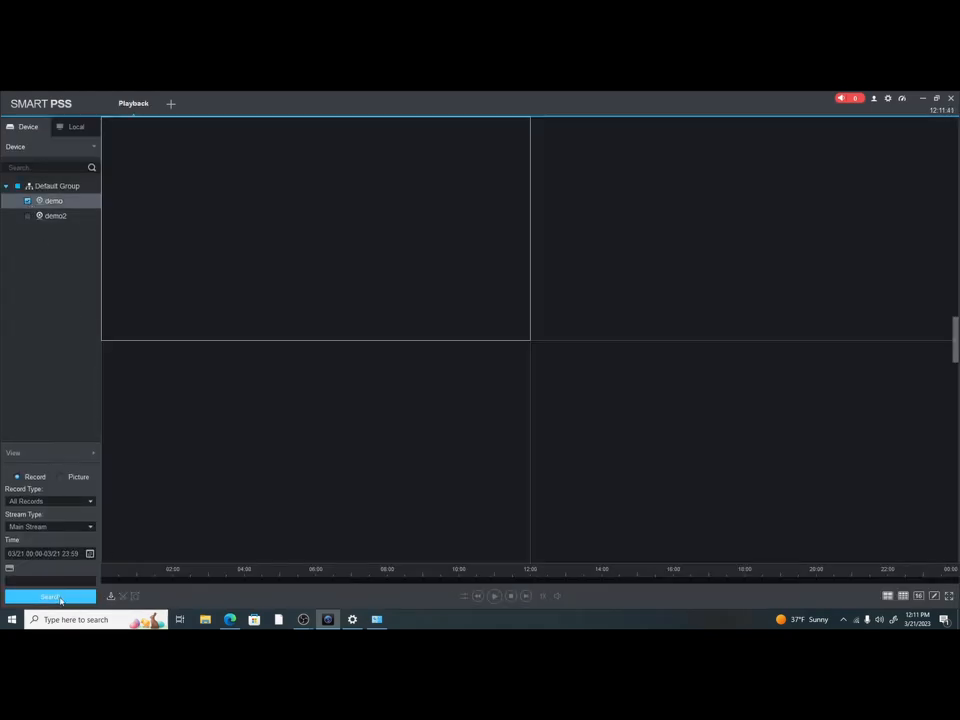
{"action": "left_click", "coordinate": [50, 596]}
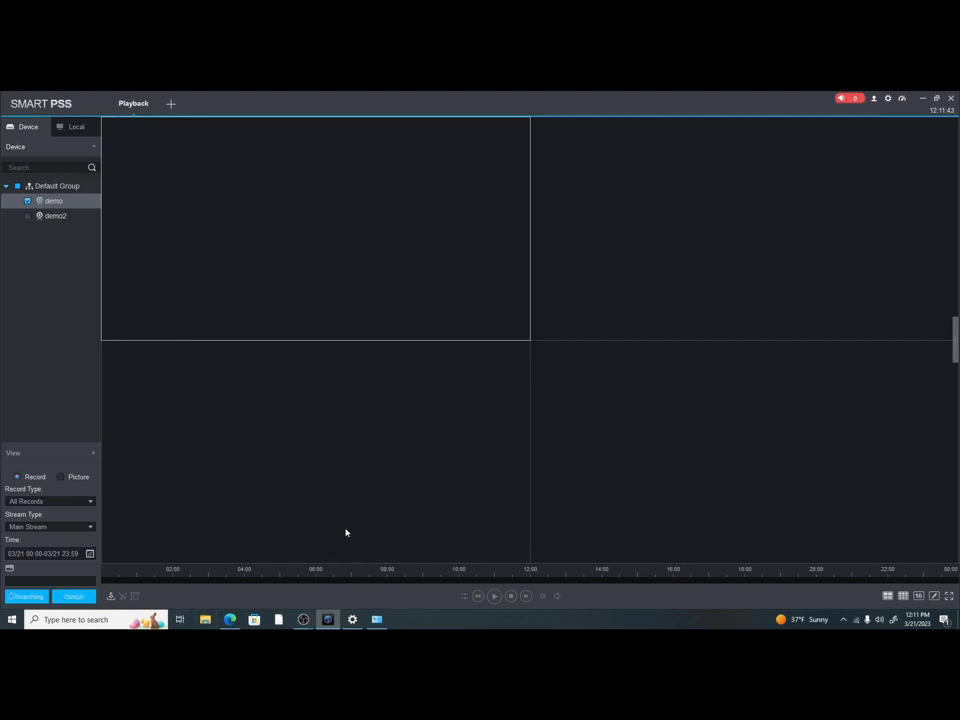
{"action": "left_click", "coordinate": [26, 596]}
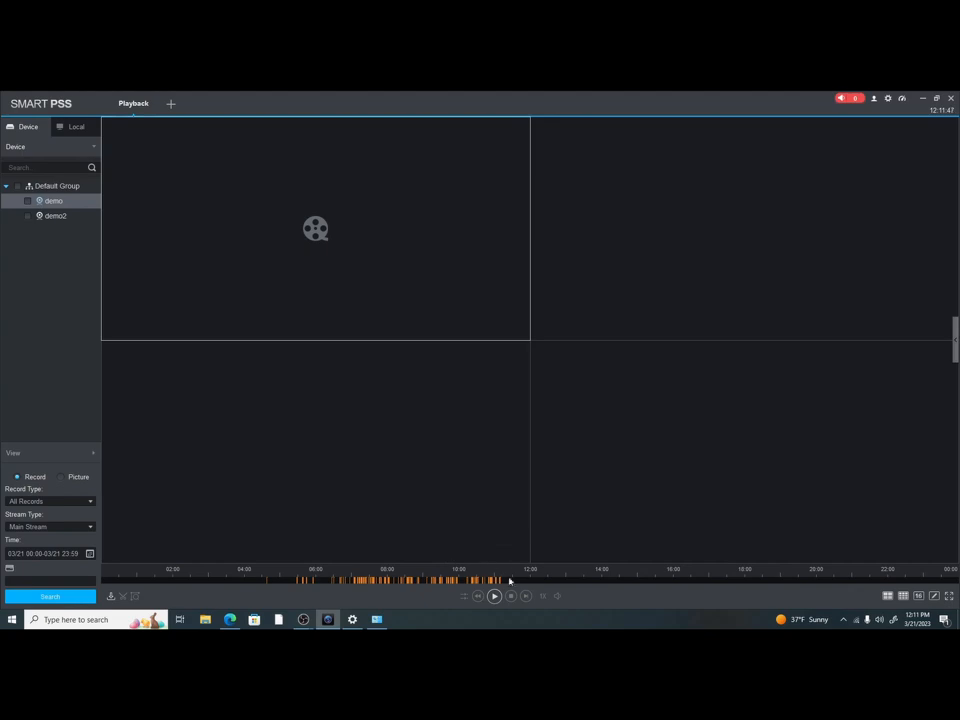
{"action": "mouse_move", "coordinate": [363, 592]}
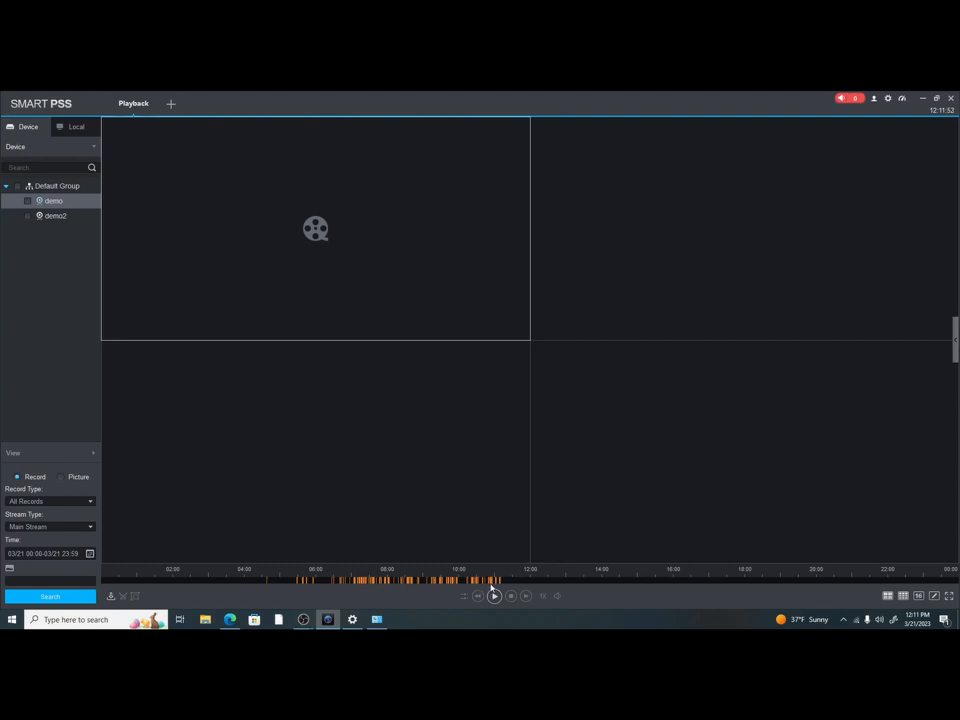
{"action": "left_click", "coordinate": [493, 596]}
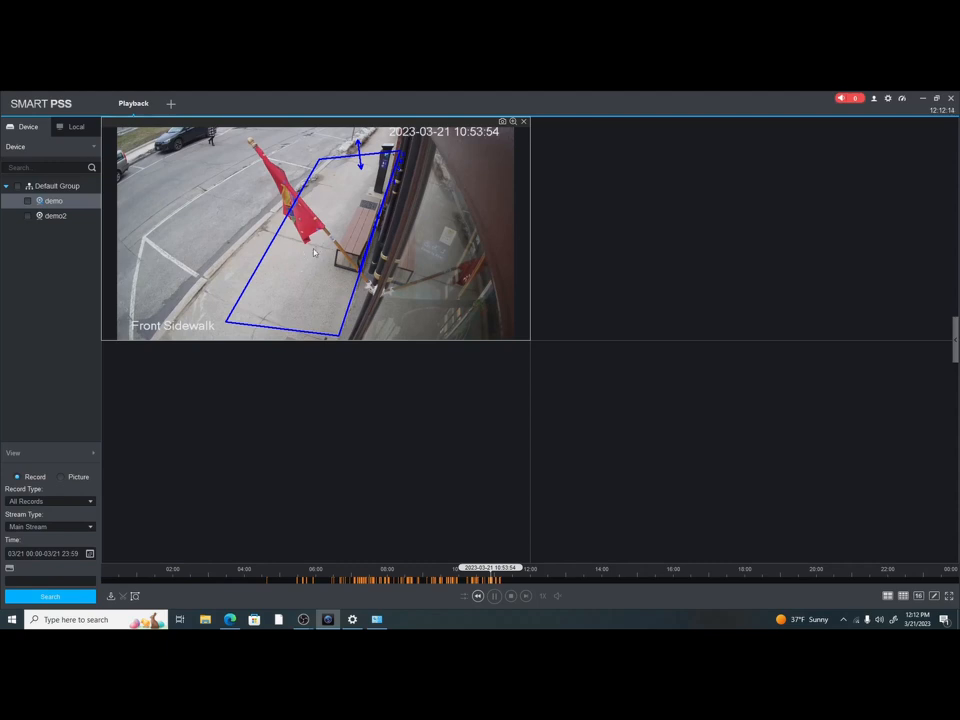
Start playback of the Front Sidewalk recording at 10:53.
{"action": "left_click", "coordinate": [493, 596]}
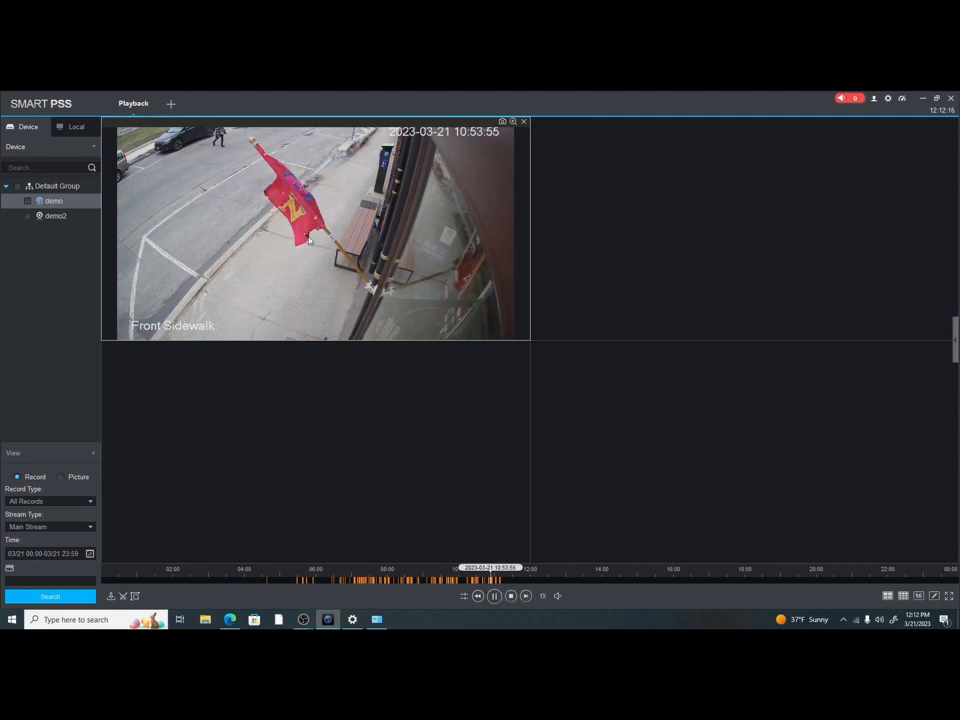